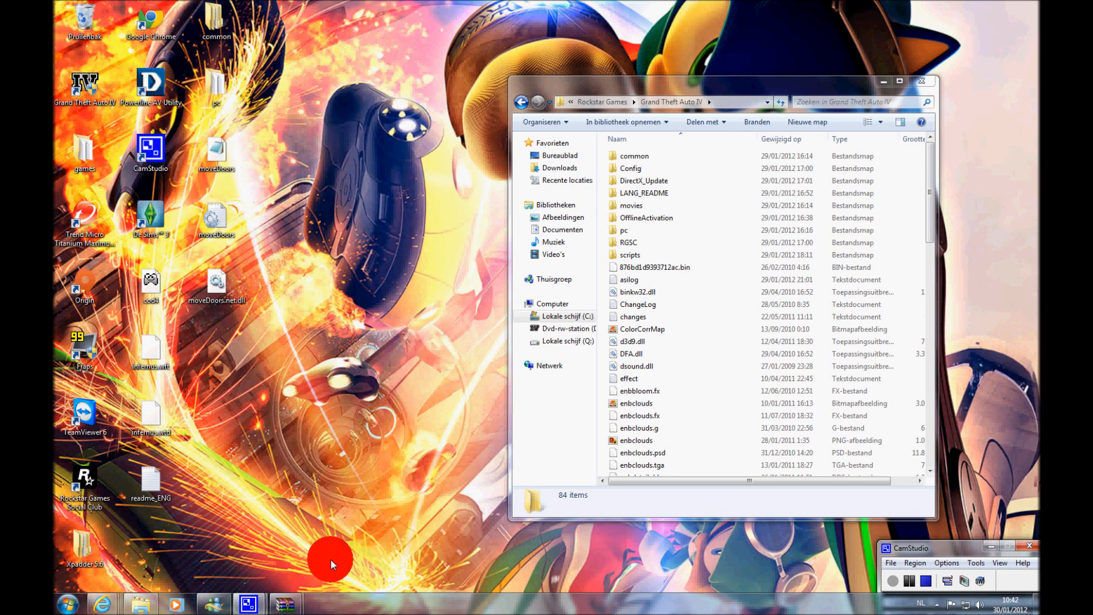
pyautogui.moveTo(349, 551)
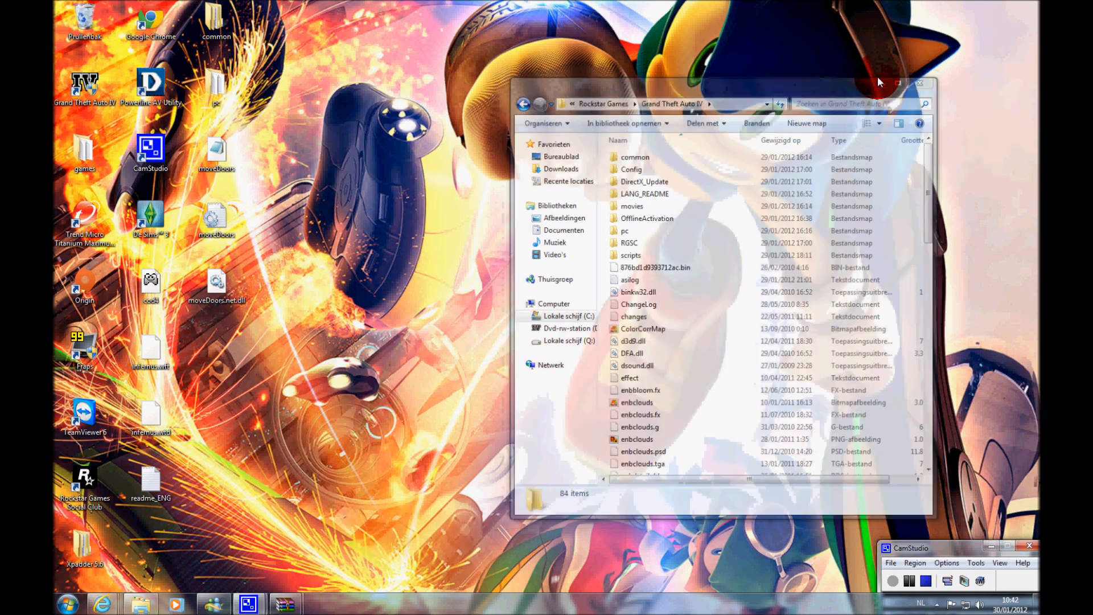
# - Minimize the Grand Theft Auto IV folder window to reveal the desktop
pyautogui.click(900, 83)
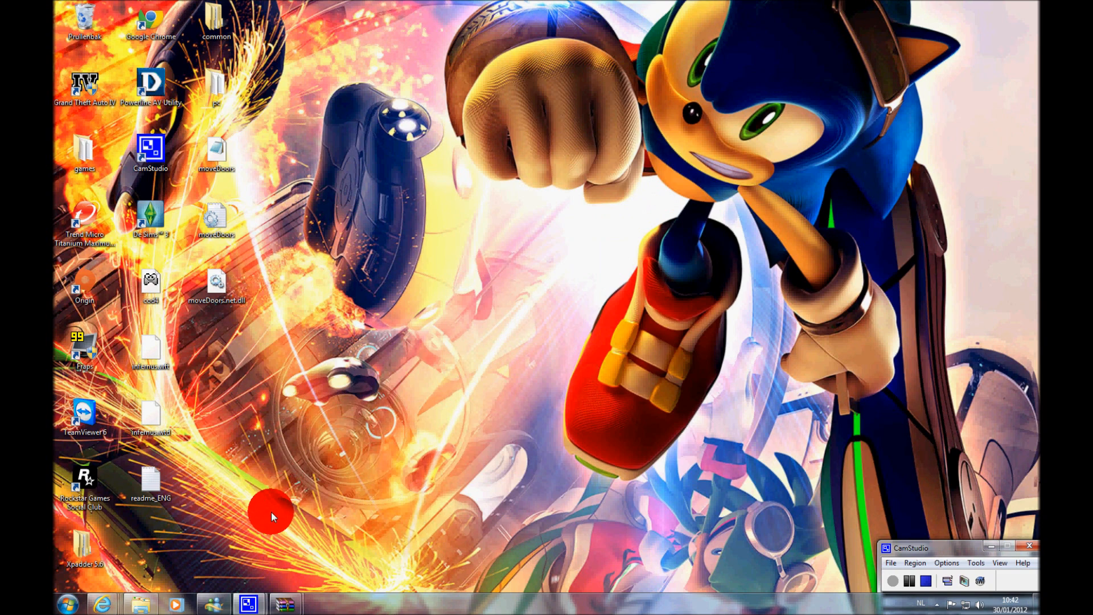
pyautogui.moveTo(103, 604)
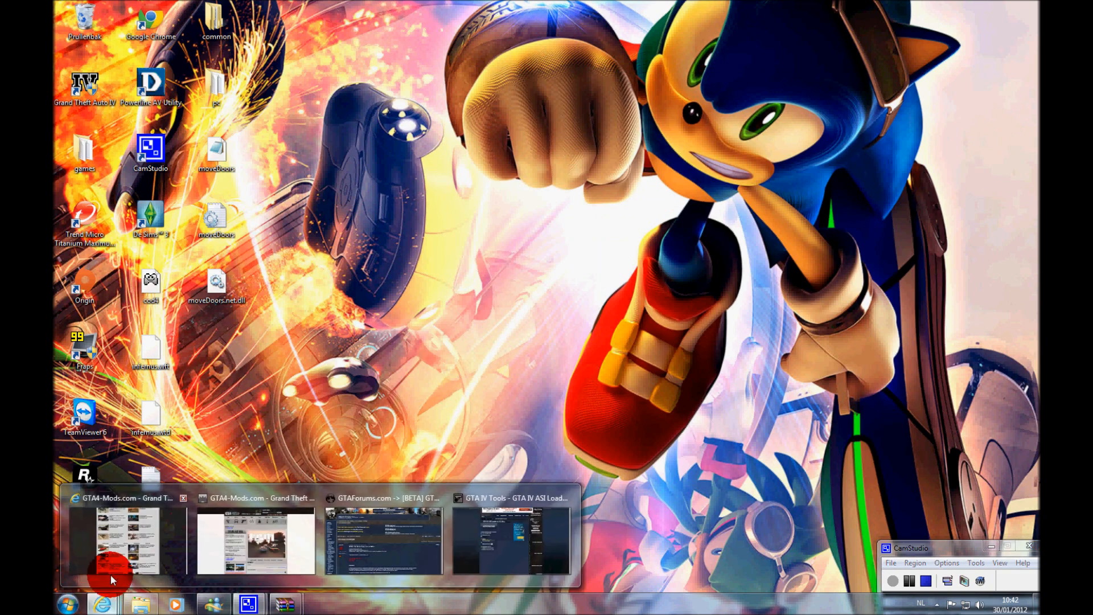
# - Restore the GTA4-Mods 'epm' search results and scroll through the EPM car listings
pyautogui.click(125, 539)
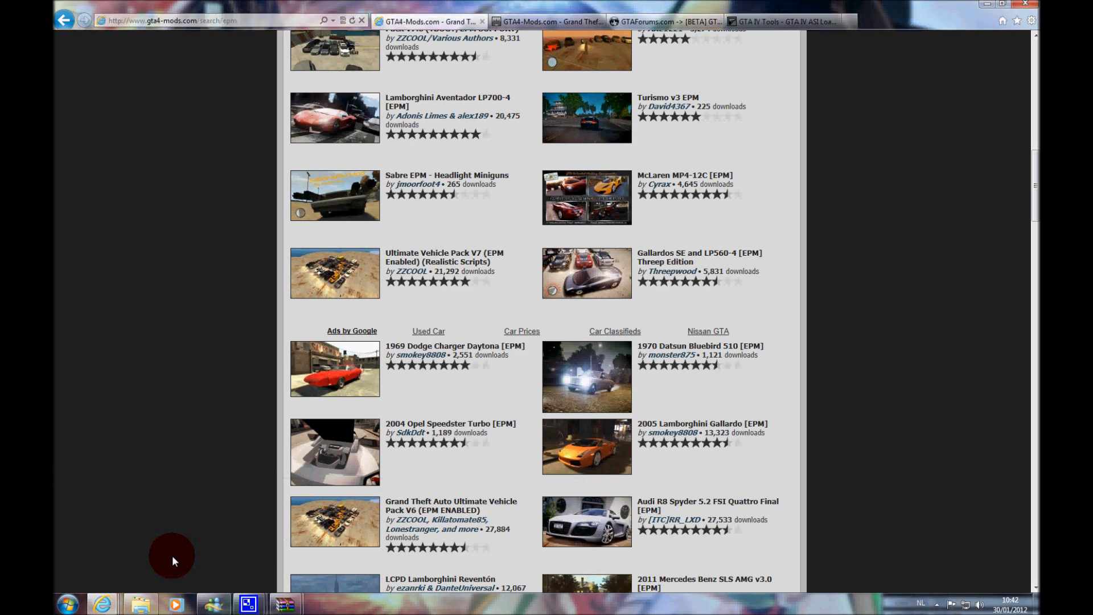
pyautogui.scroll(3)
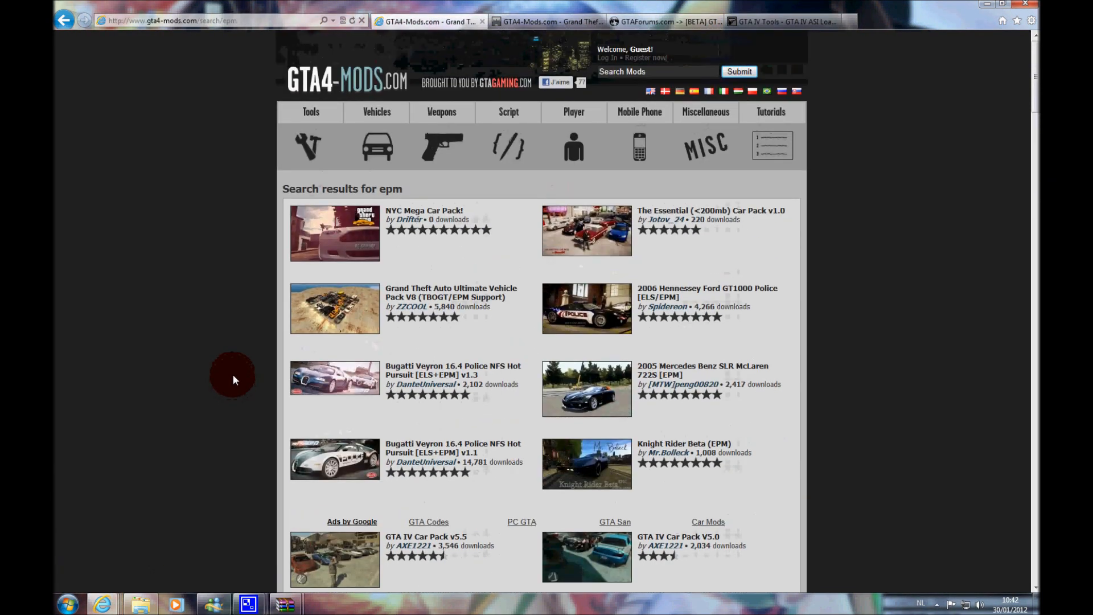
pyautogui.moveTo(498, 265)
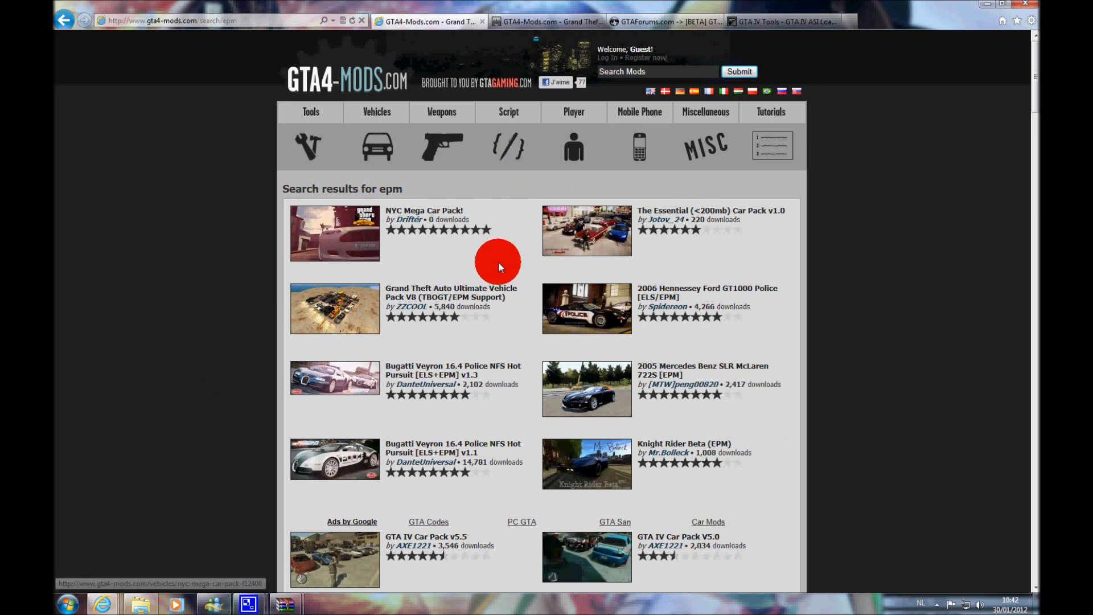
pyautogui.moveTo(503, 265)
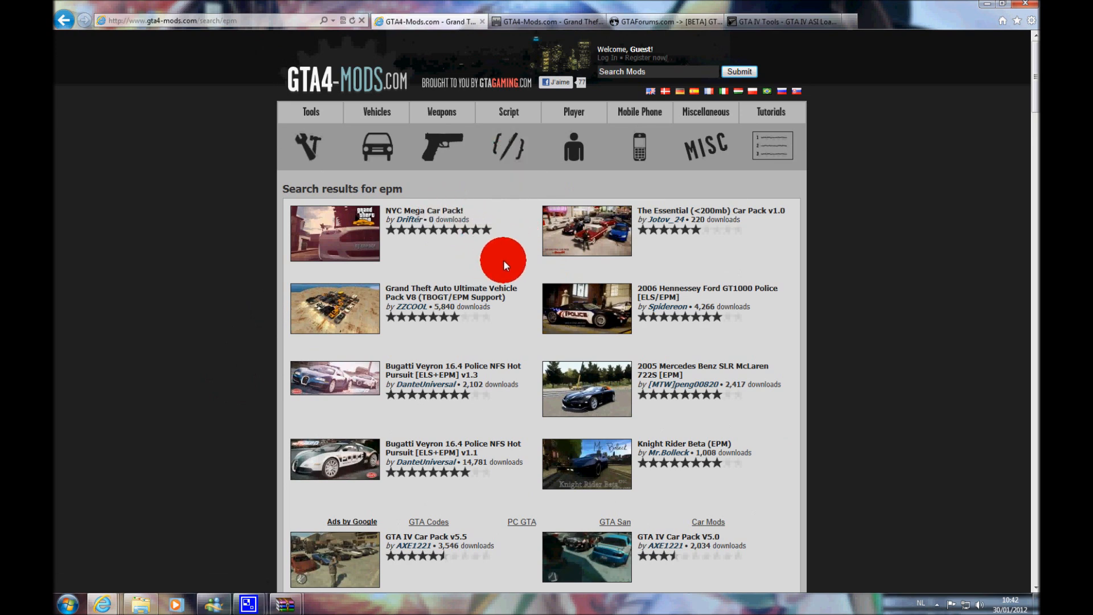
pyautogui.scroll(-3)
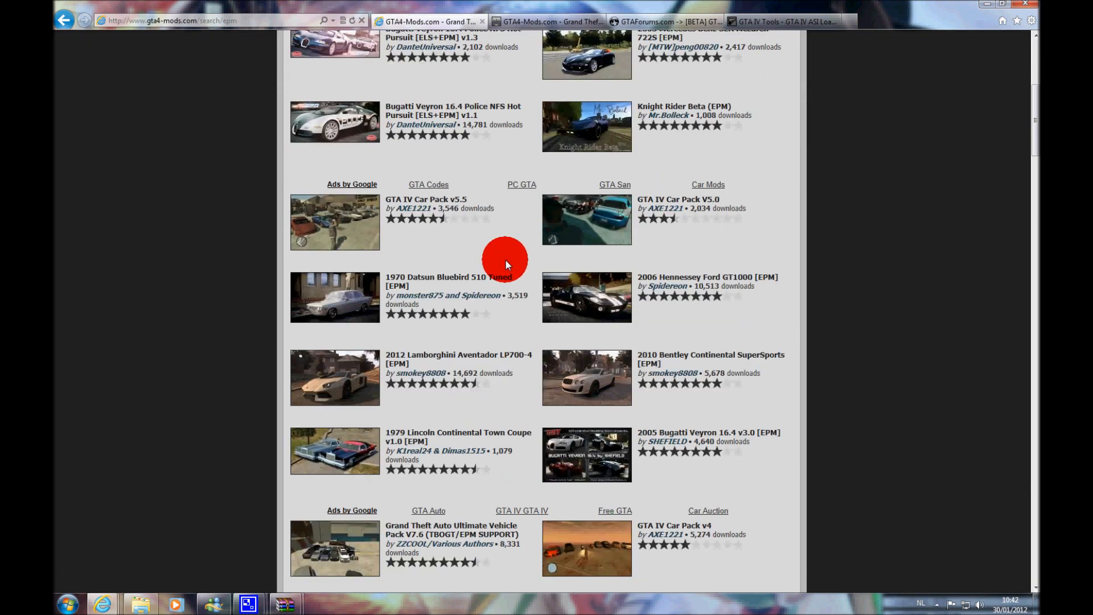
pyautogui.scroll(-3)
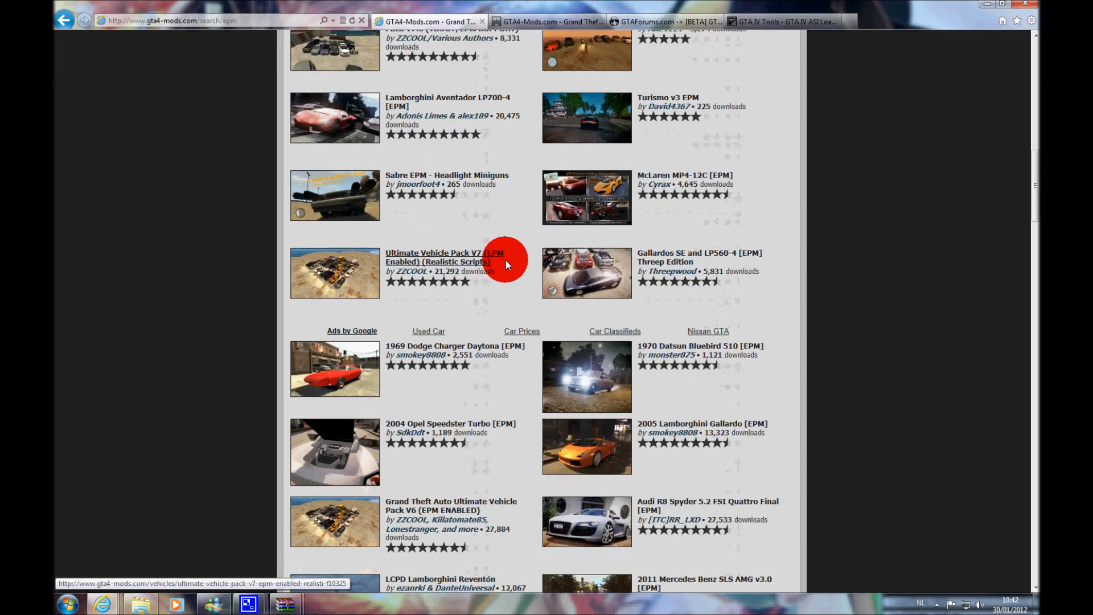
pyautogui.scroll(-3)
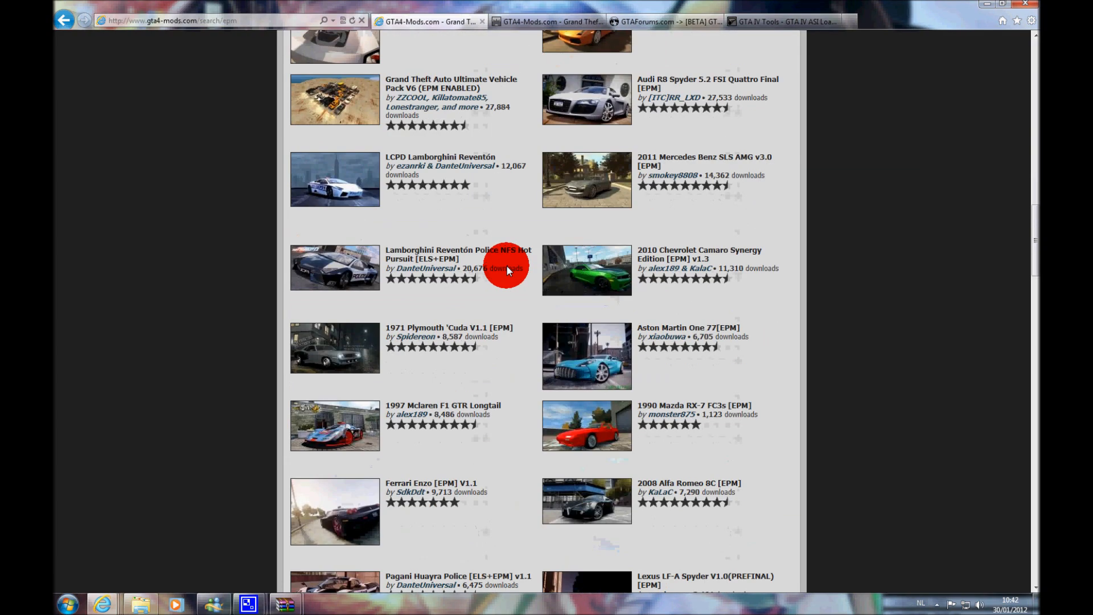
# - Review the EPM v1.4, .Net ScriptHook and GTA IV ASI Loader pages in turn
pyautogui.click(508, 266)
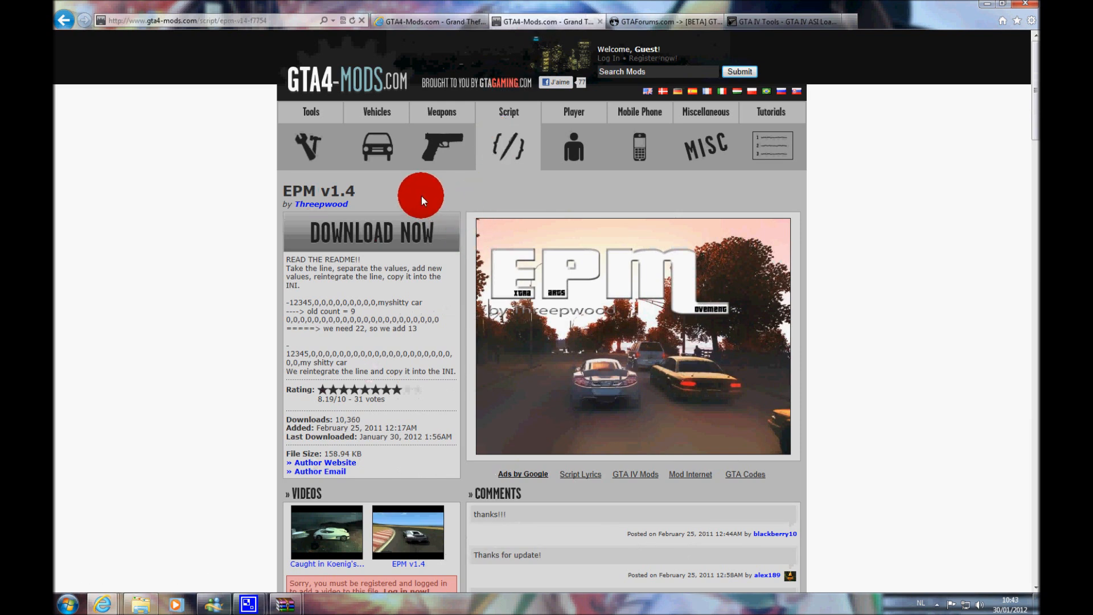
pyautogui.moveTo(166, 256)
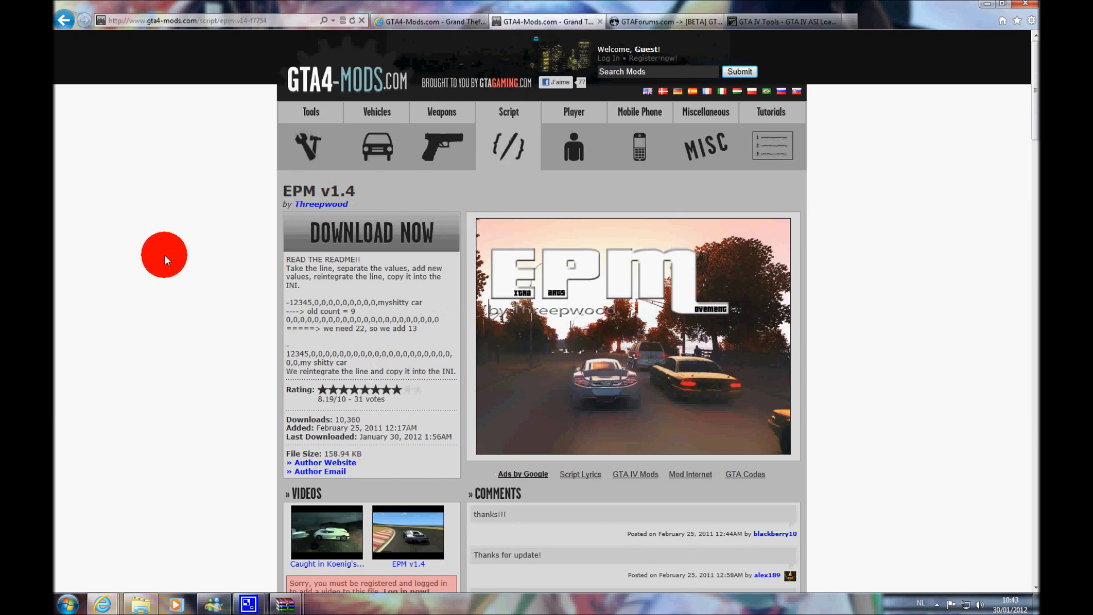
pyautogui.moveTo(422, 224)
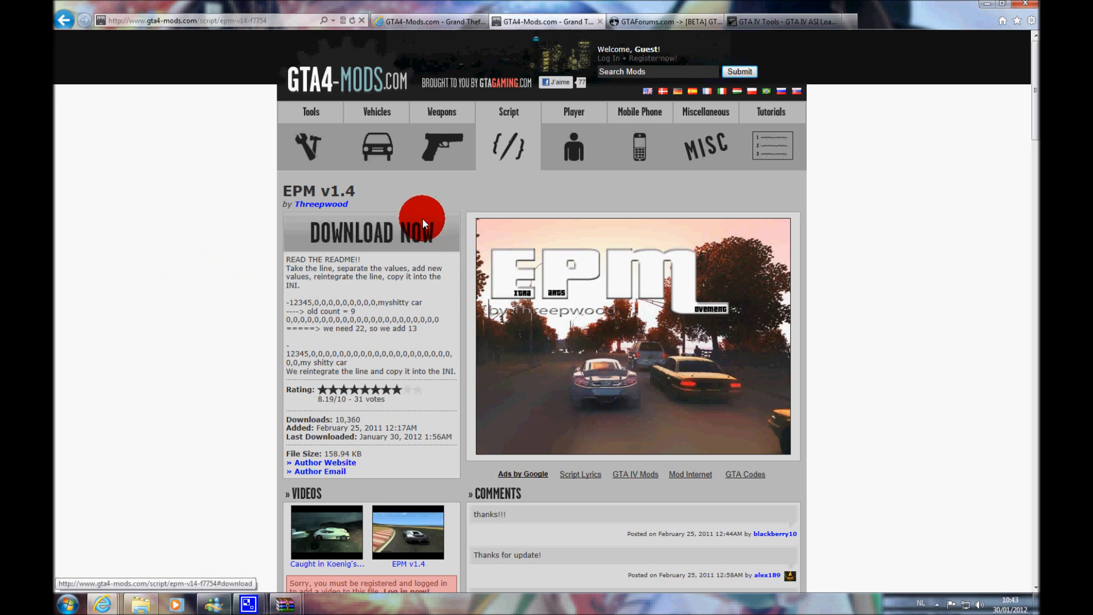
pyautogui.click(663, 21)
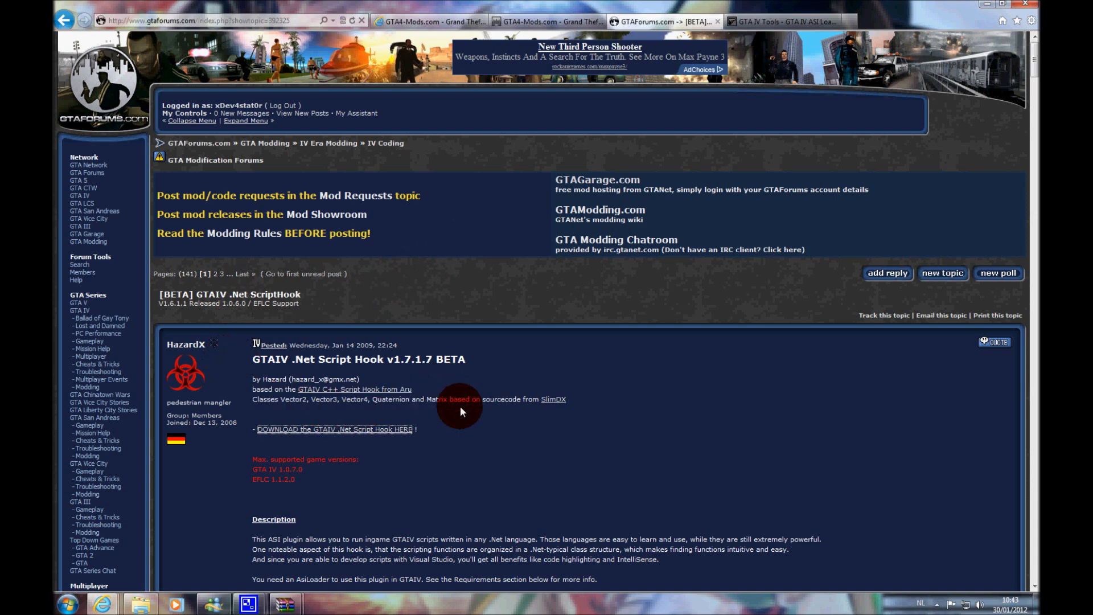
pyautogui.click(781, 21)
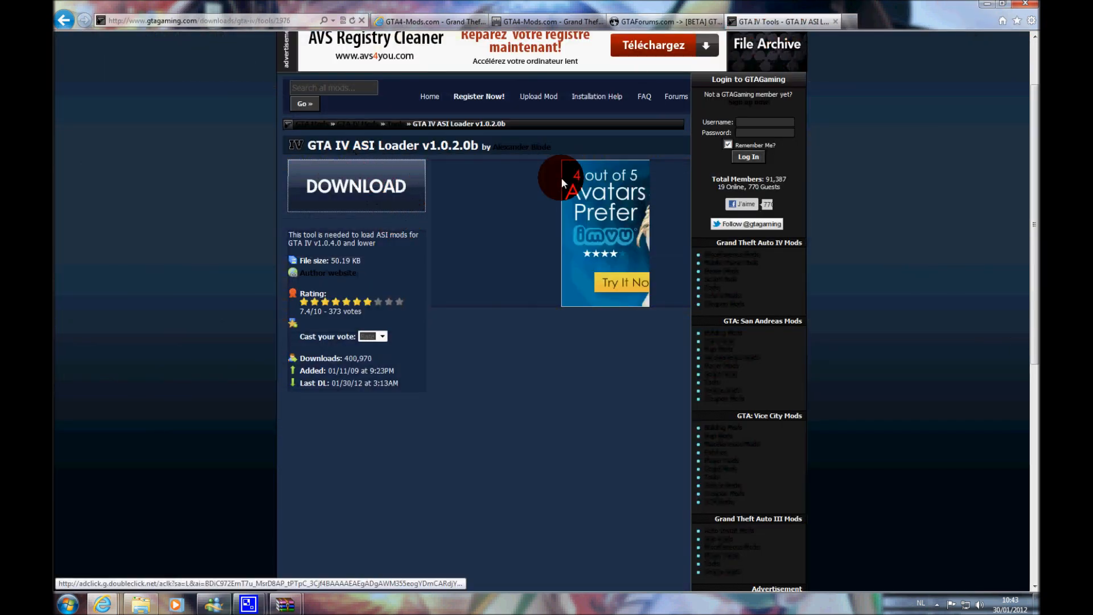
pyautogui.moveTo(669, 201)
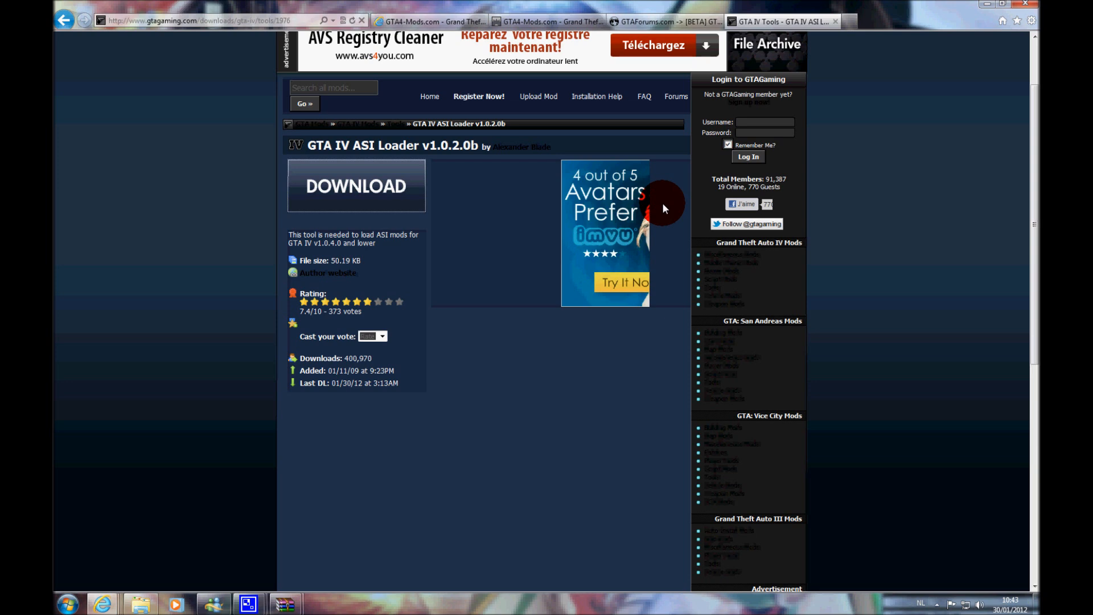
pyautogui.scroll(-3)
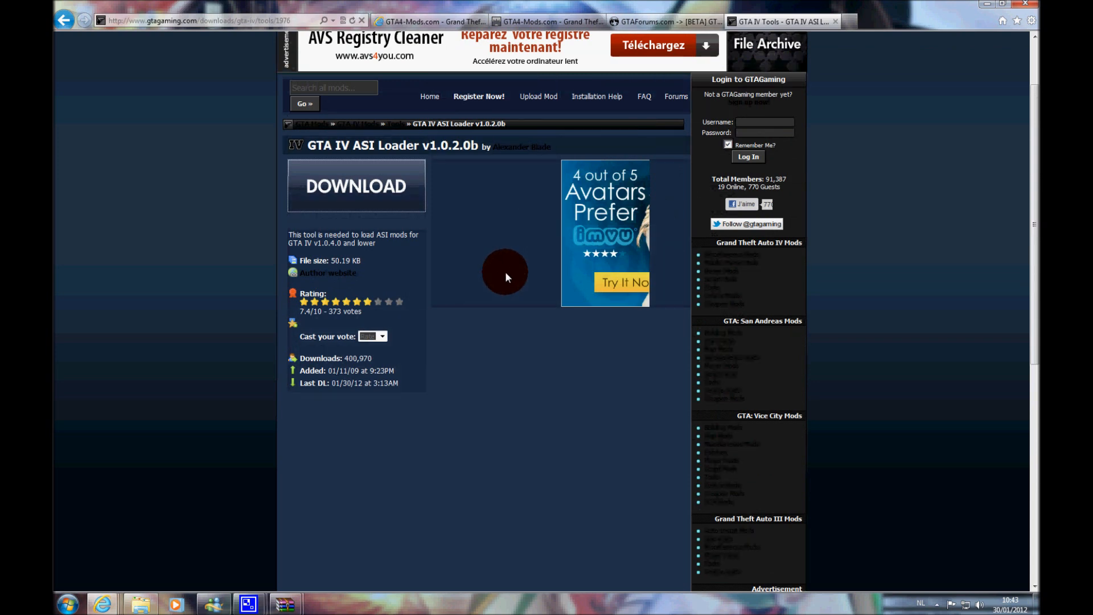
# - Minimize the browser and restore the scripthookdotnet and asiloader1020b WinRAR archives
pyautogui.click(1001, 20)
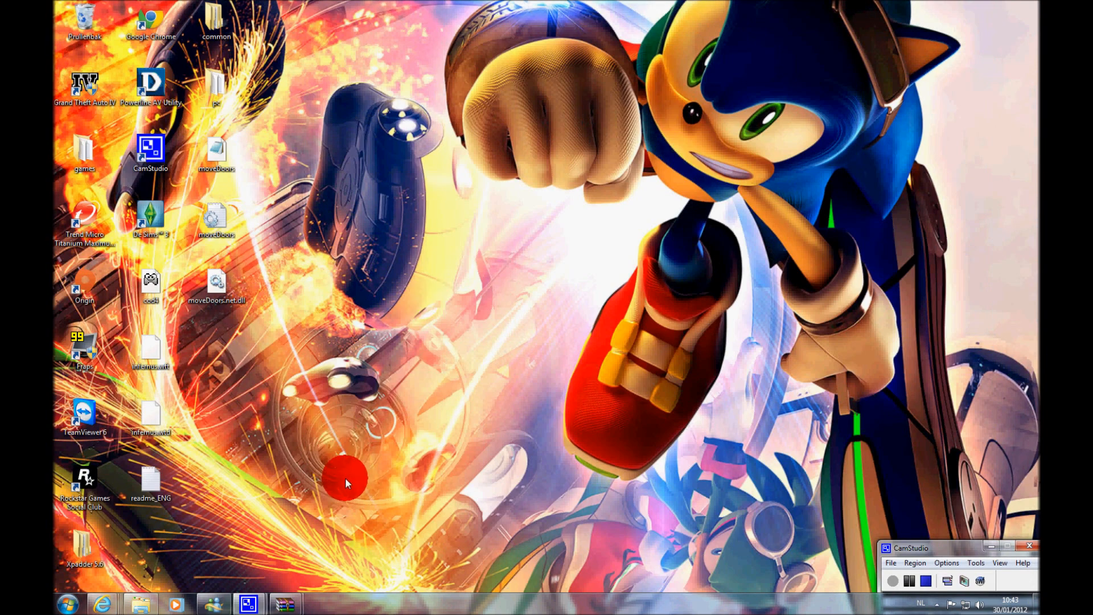
pyautogui.moveTo(307, 135)
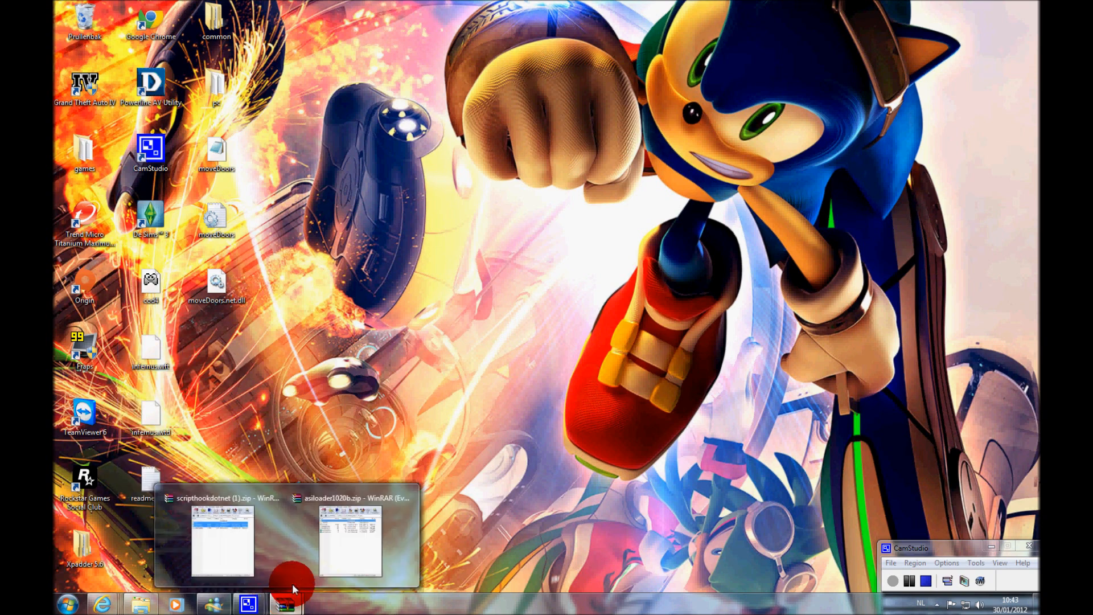
pyautogui.click(222, 540)
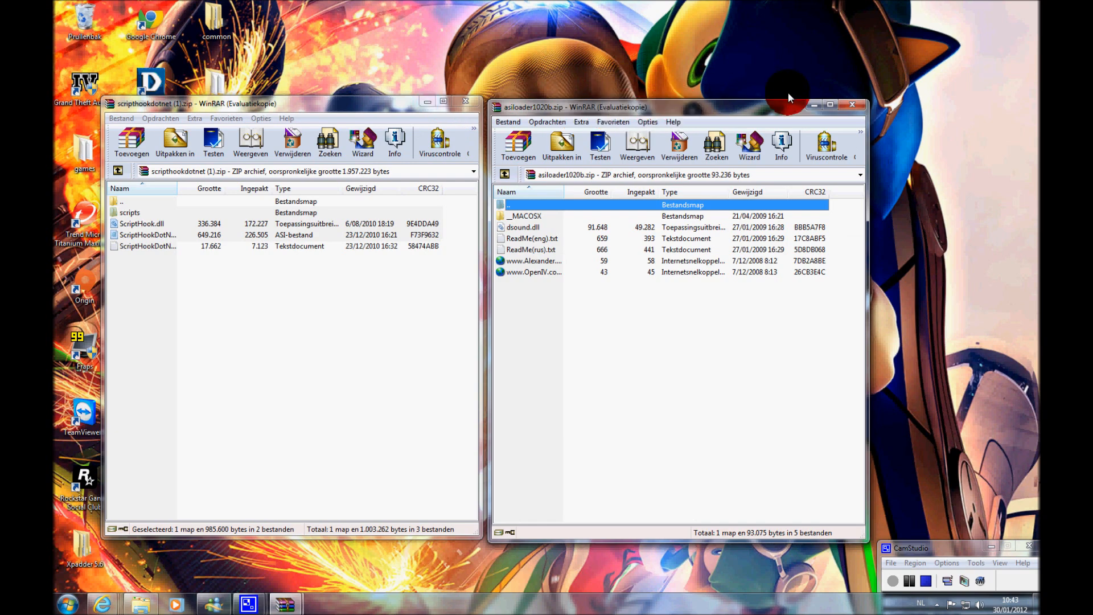
# - Minimize the asiloader1020b archive so the ScriptHook archive sits beside the game folder
pyautogui.click(853, 105)
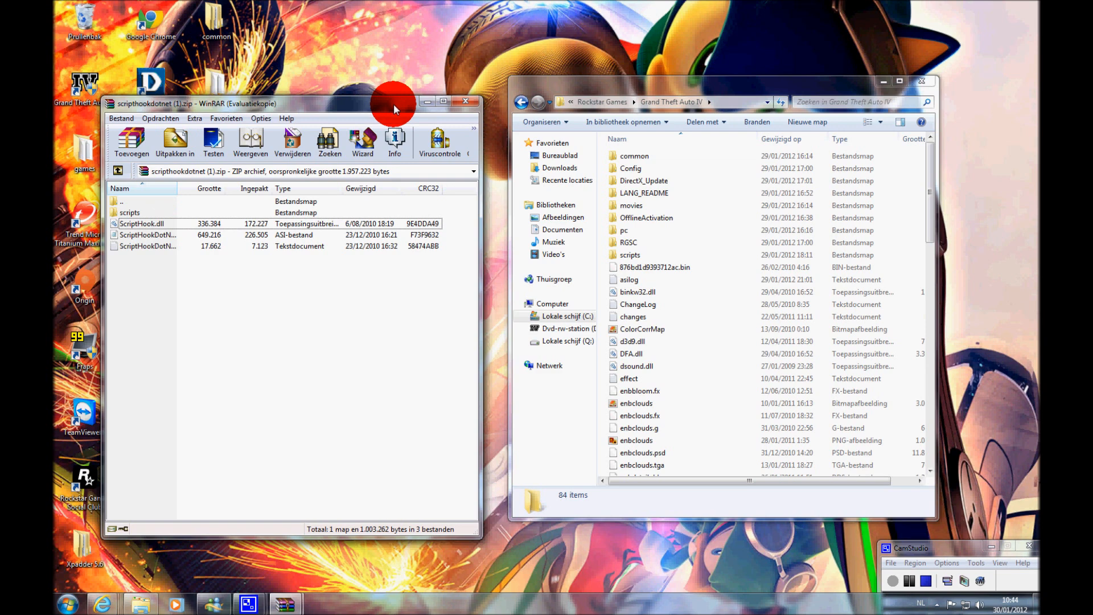
pyautogui.moveTo(418, 107)
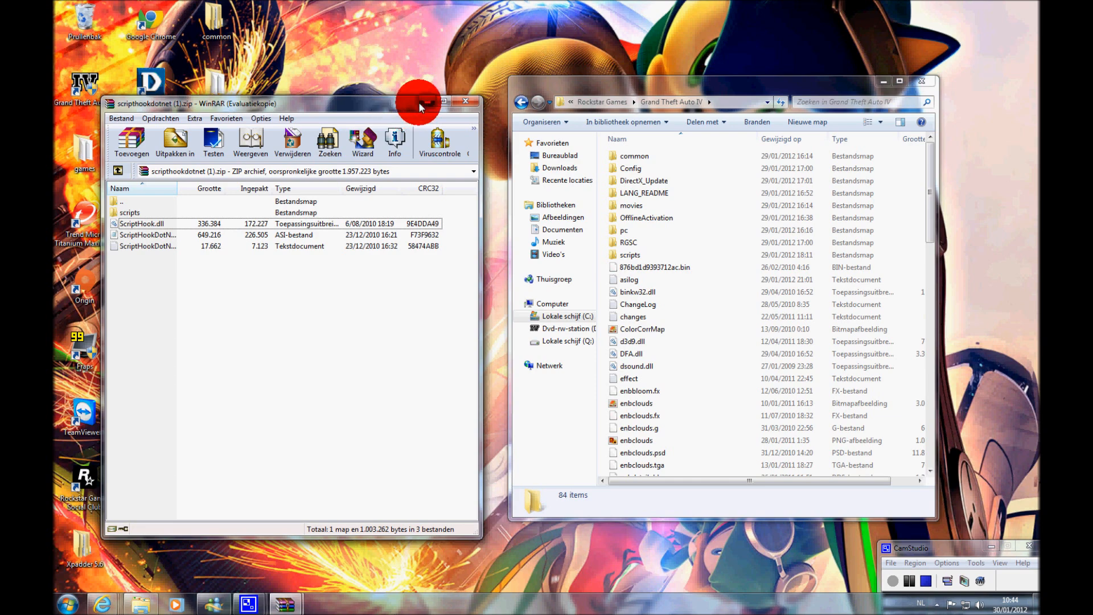
# - Check dsound.dll in the asiloader archive, then clear both archive windows away
pyautogui.click(464, 102)
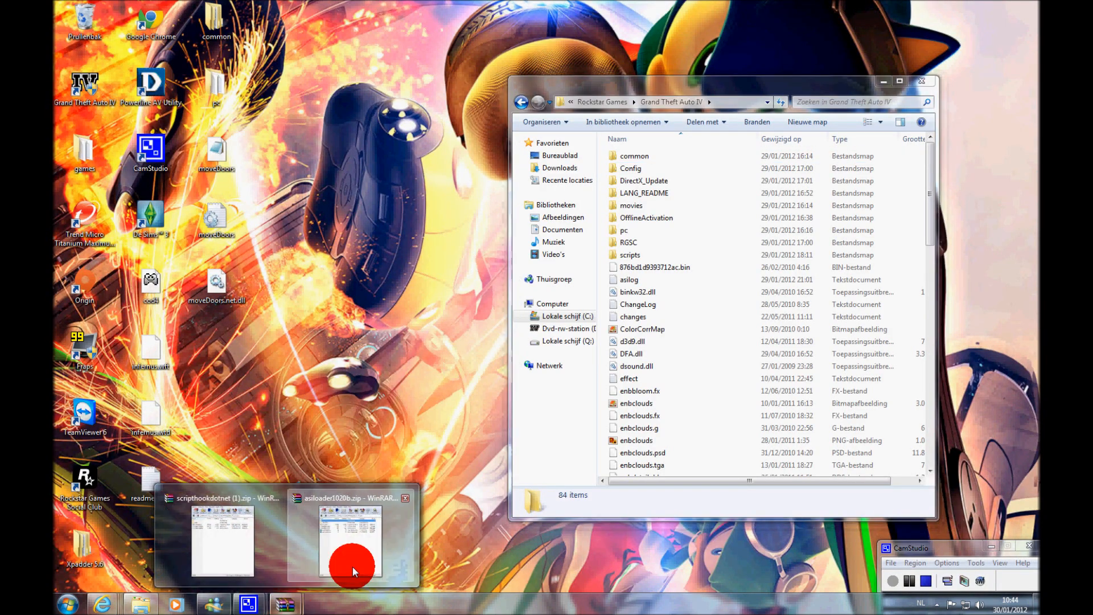
pyautogui.click(350, 540)
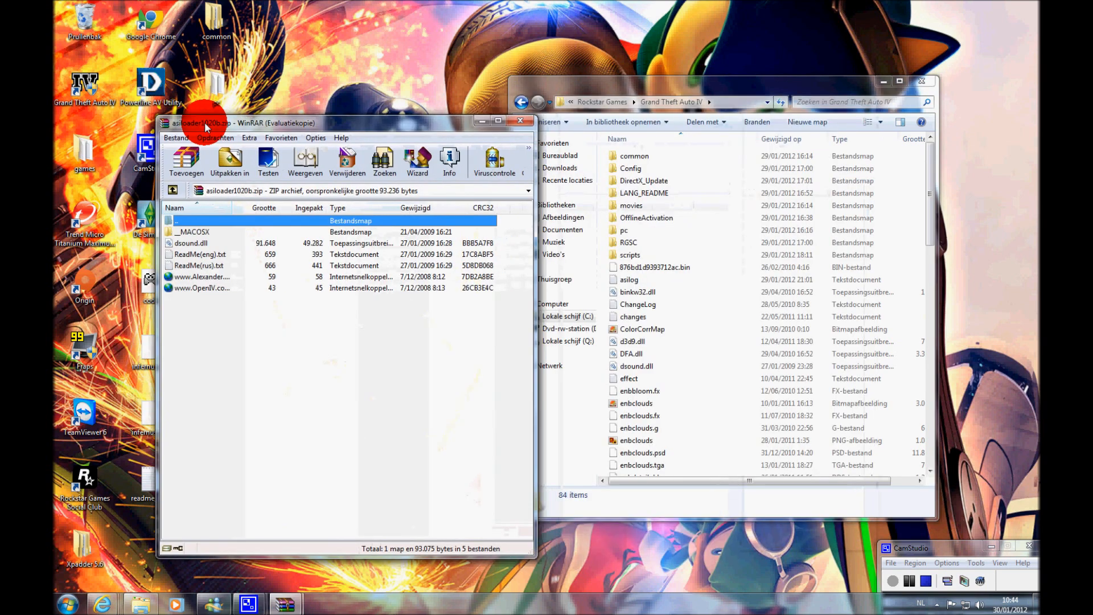
pyautogui.click(191, 243)
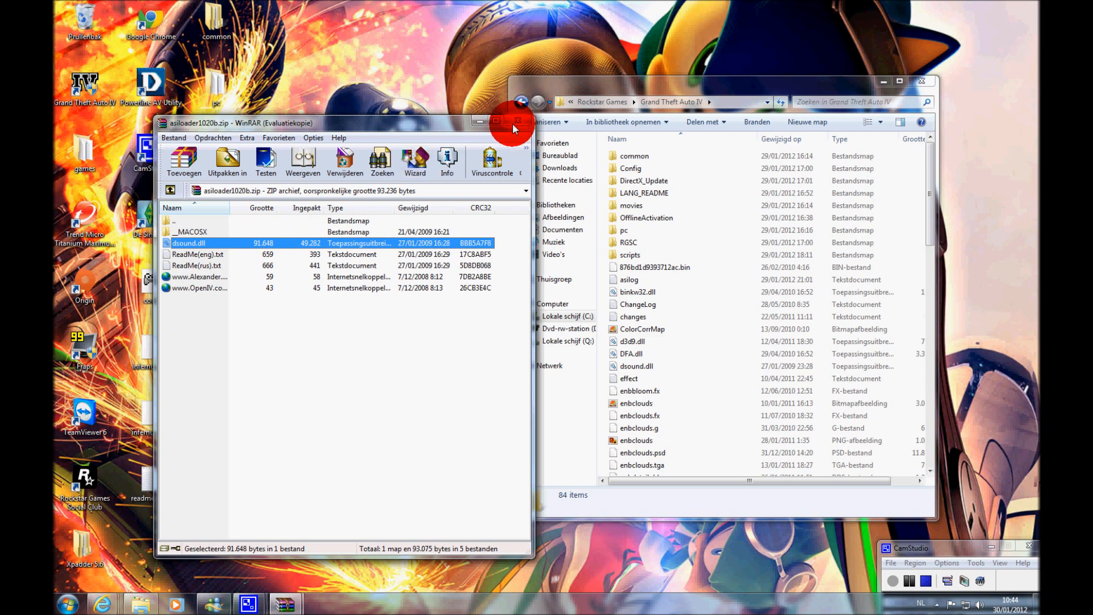
pyautogui.click(514, 123)
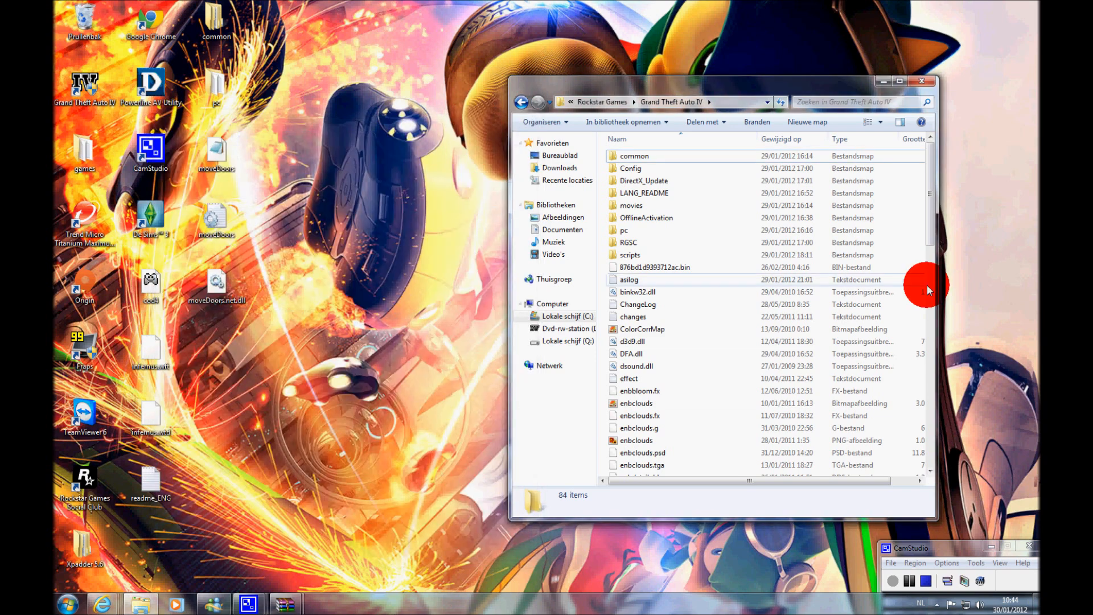
# - Inspect the scripts folder's moveDoors files, then launch SparkIV.exe from the game folder
pyautogui.doubleClick(630, 254)
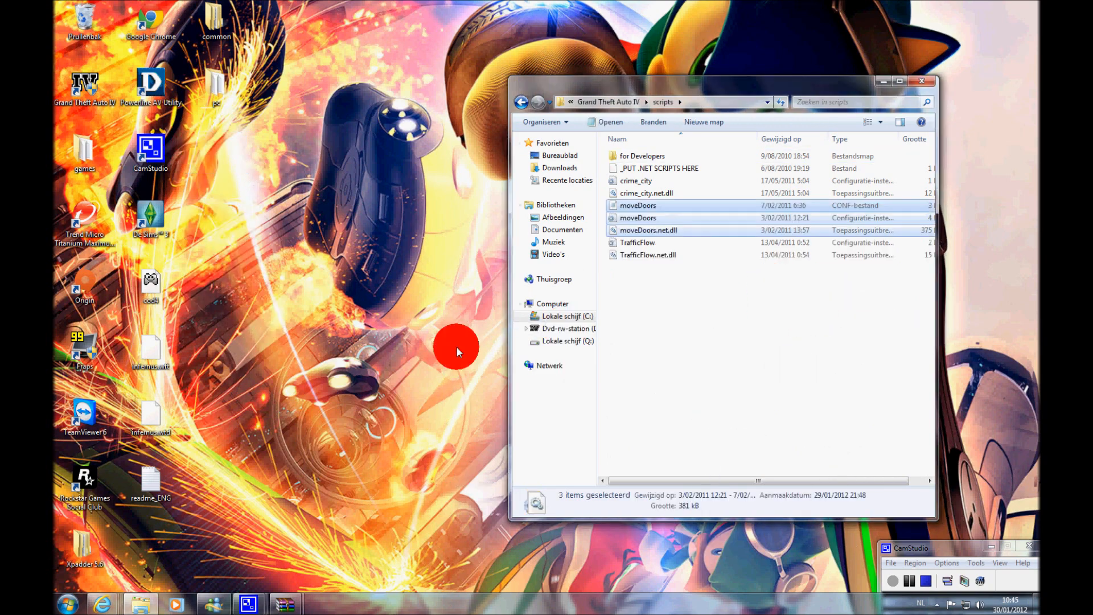
pyautogui.moveTo(545, 98)
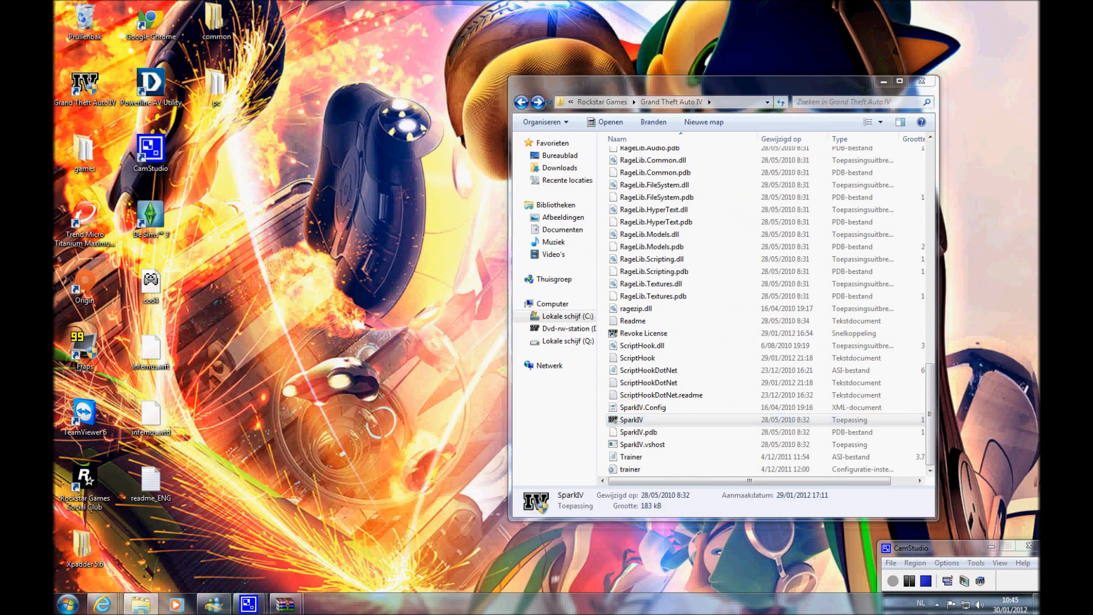
pyautogui.doubleClick(632, 419)
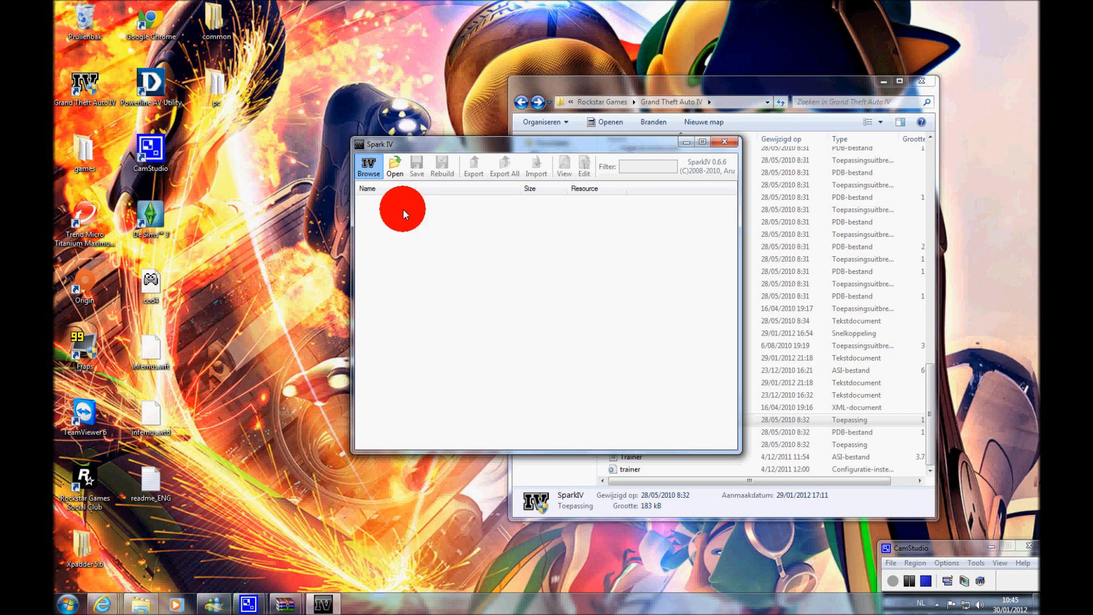
# - Import infernus.wft and infernus.wtd from the desktop into vehicles.img, rebuild and save it
pyautogui.click(367, 166)
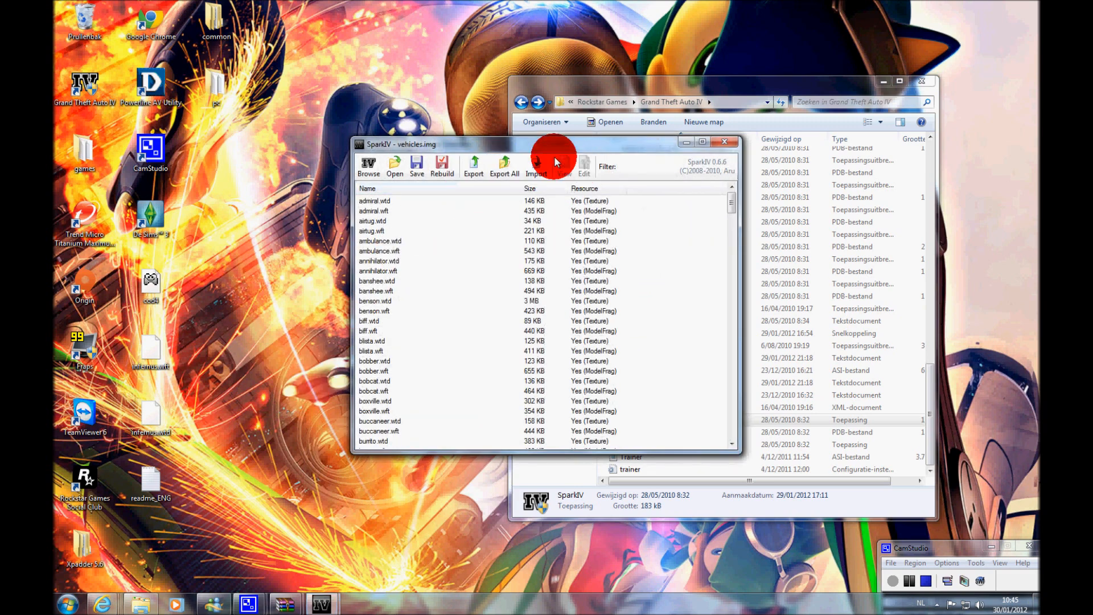
pyautogui.click(537, 168)
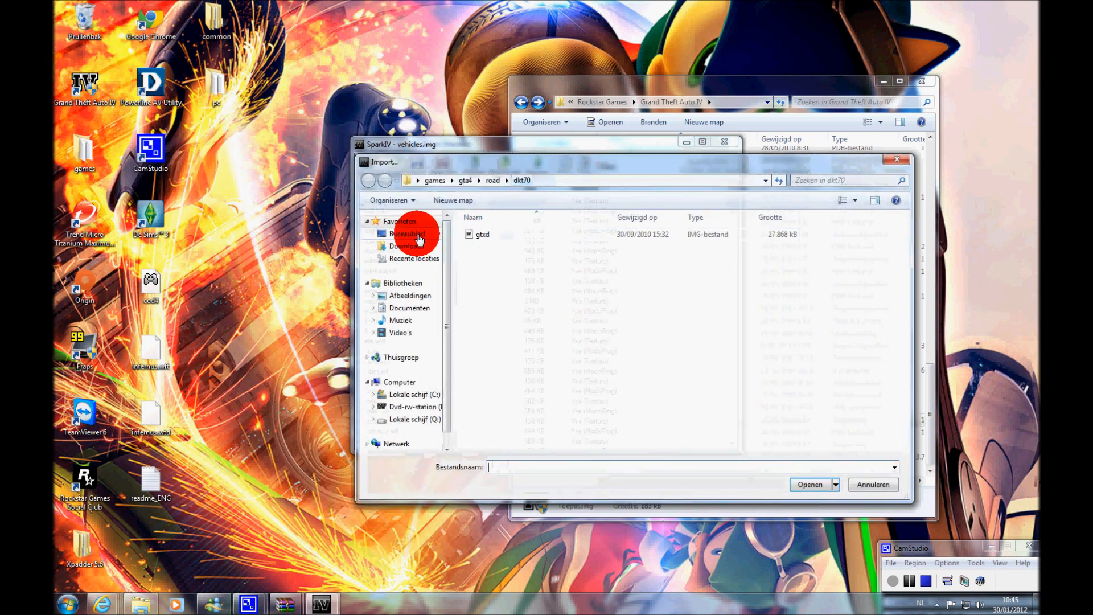
pyautogui.click(408, 233)
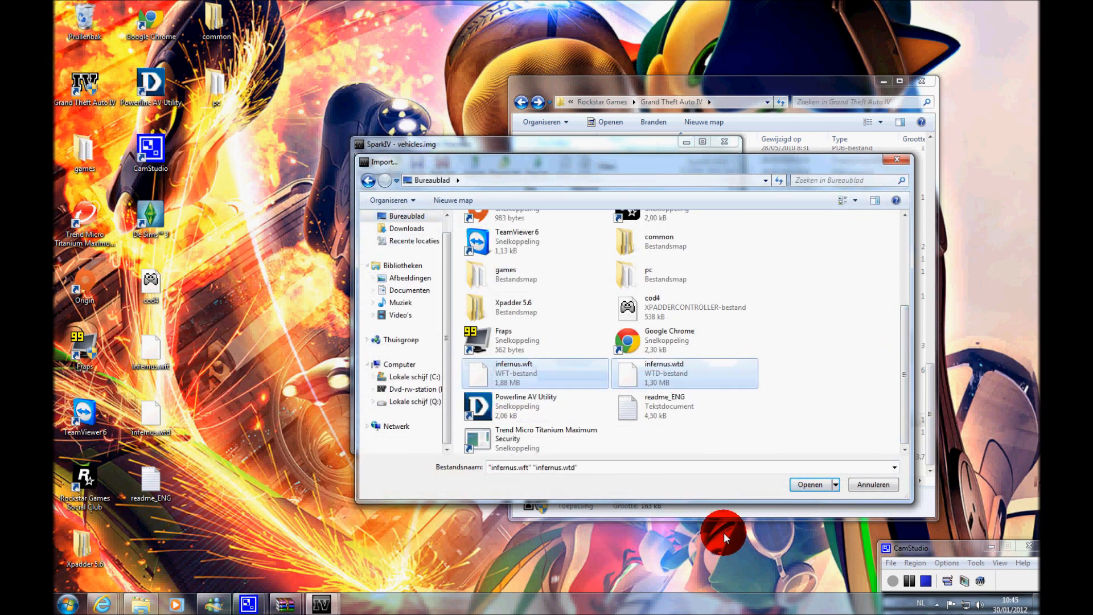
pyautogui.click(809, 486)
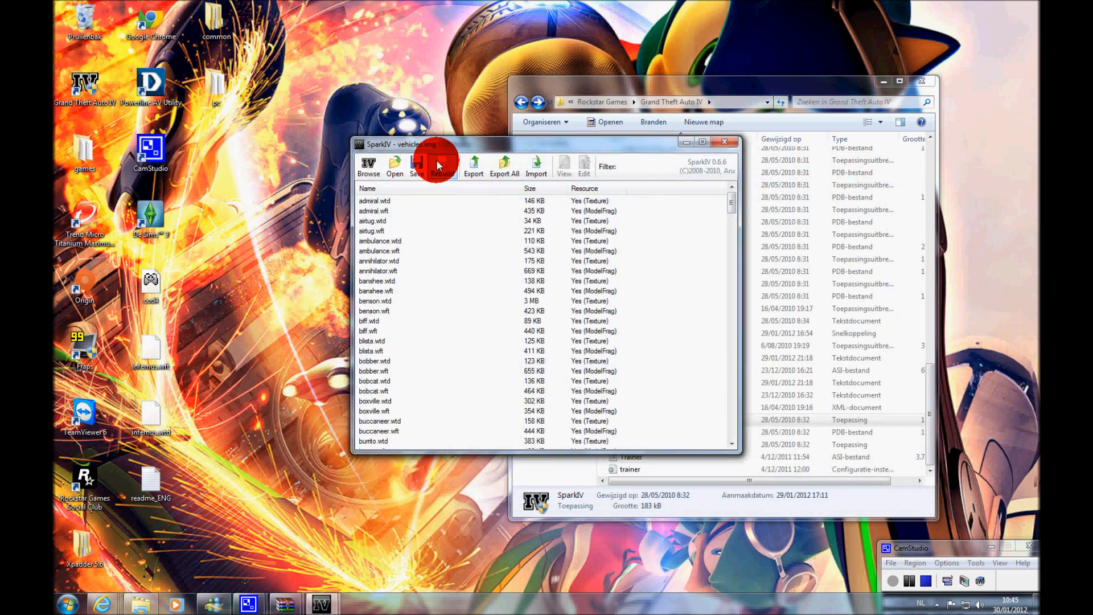
pyautogui.click(442, 166)
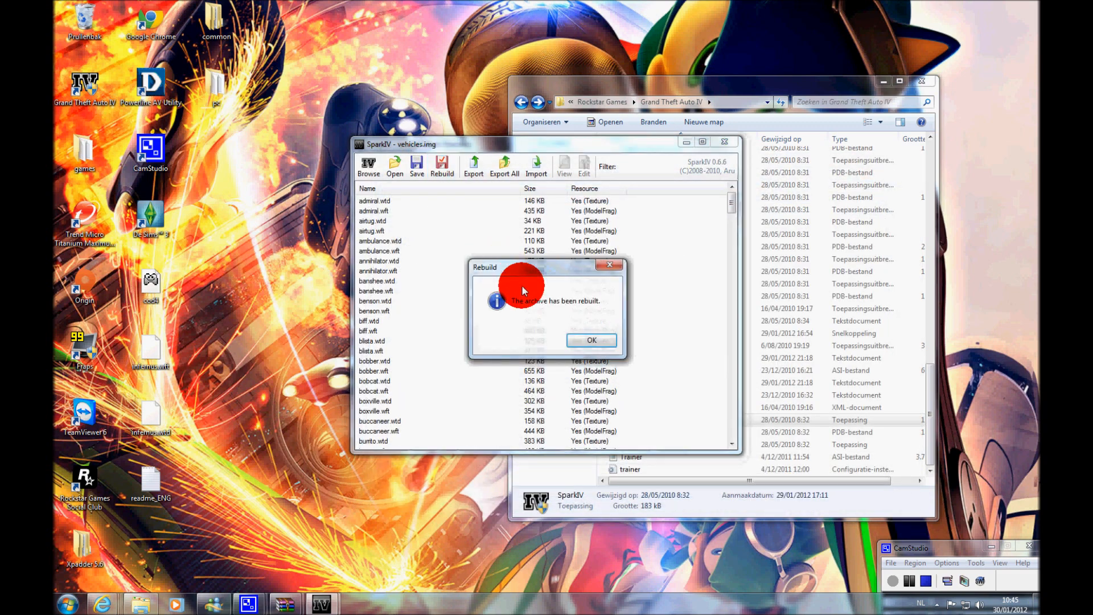
pyautogui.click(591, 340)
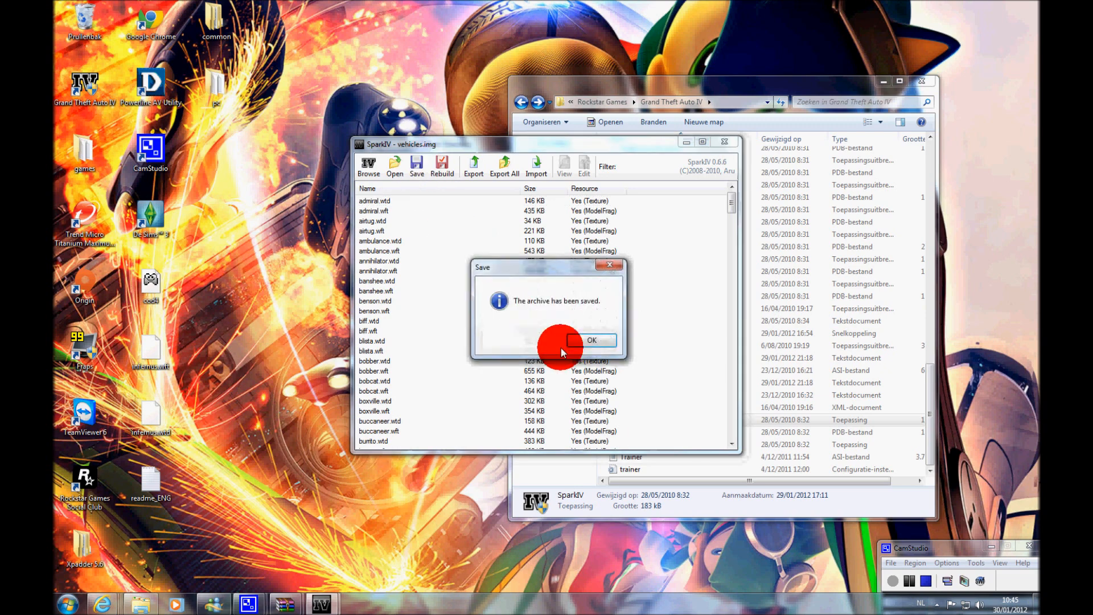
pyautogui.click(591, 340)
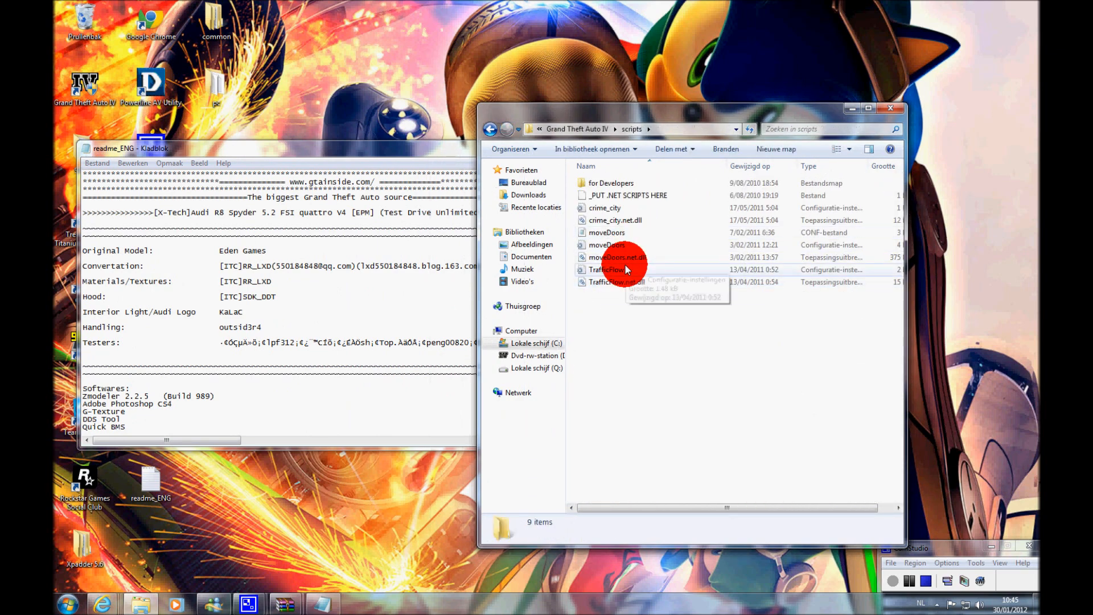
# - Open the moveDoors config file in Notepad and scroll to its last entries
pyautogui.doubleClick(607, 232)
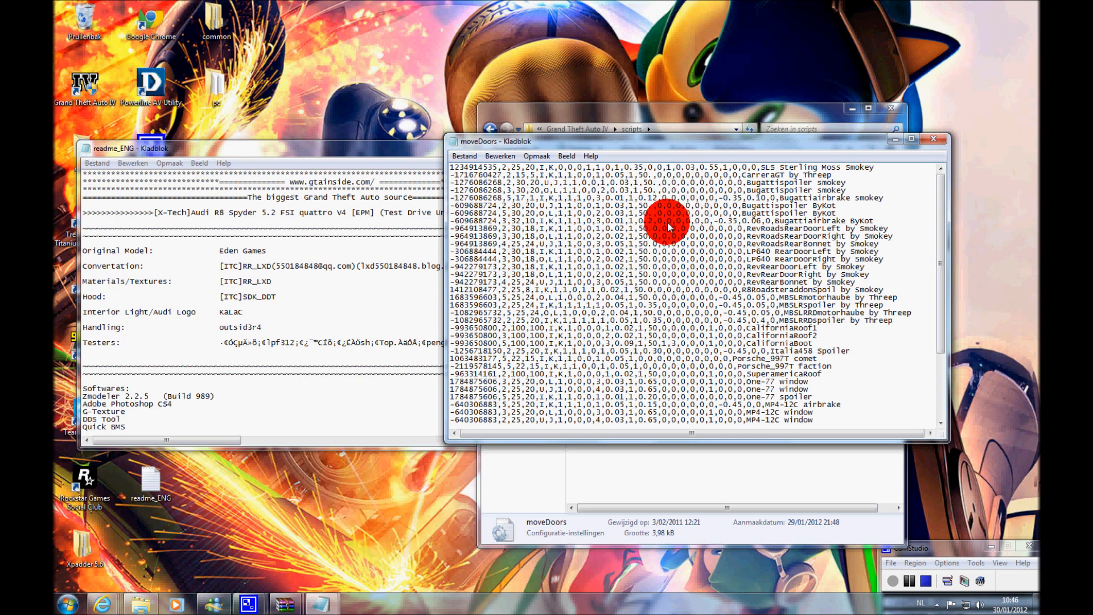
pyautogui.moveTo(669, 263)
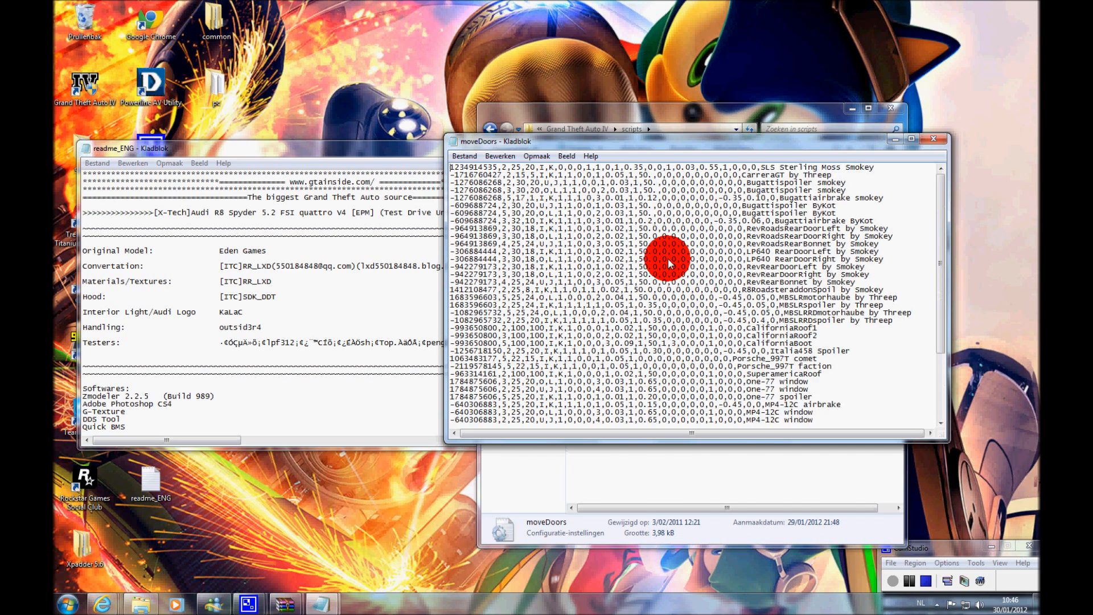
pyautogui.moveTo(848, 213)
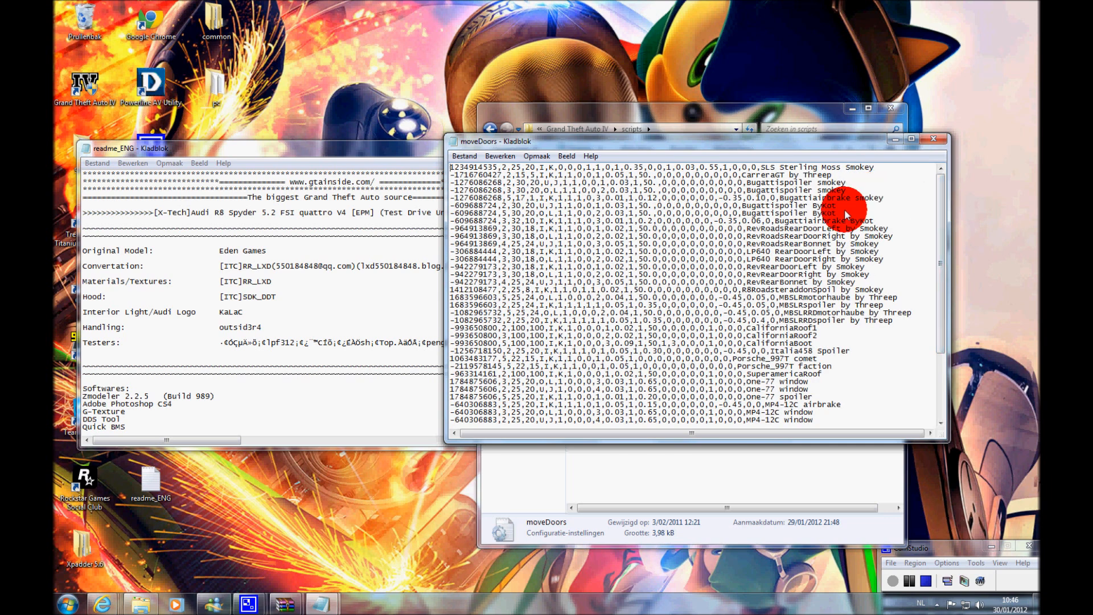
pyautogui.scroll(-3)
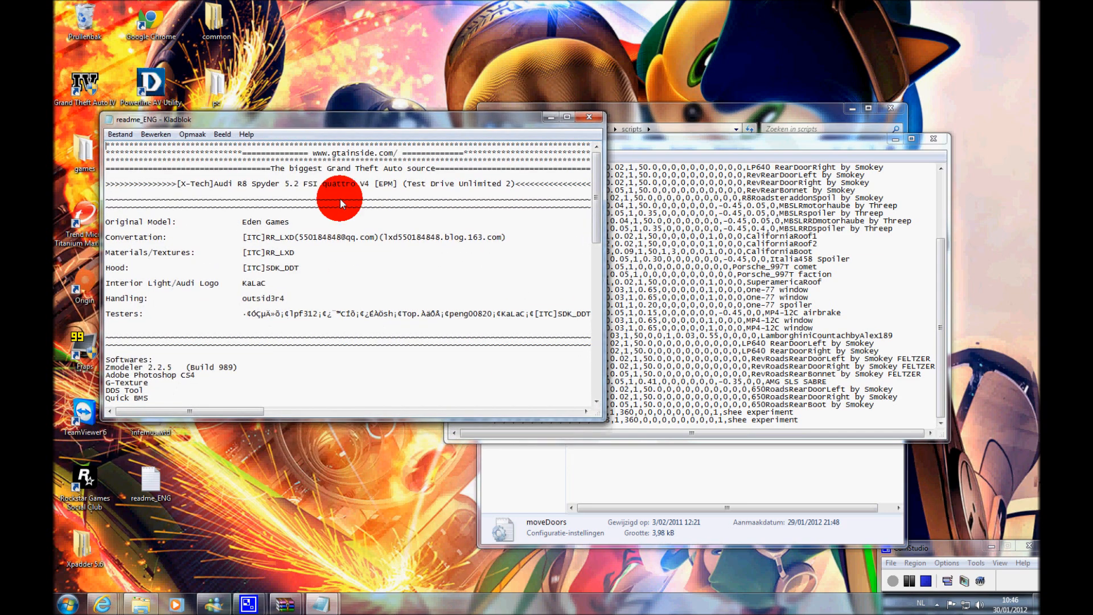
# - Select and copy the Audi R8 Spyder moveDoors line from readme_ENG
pyautogui.scroll(-3)
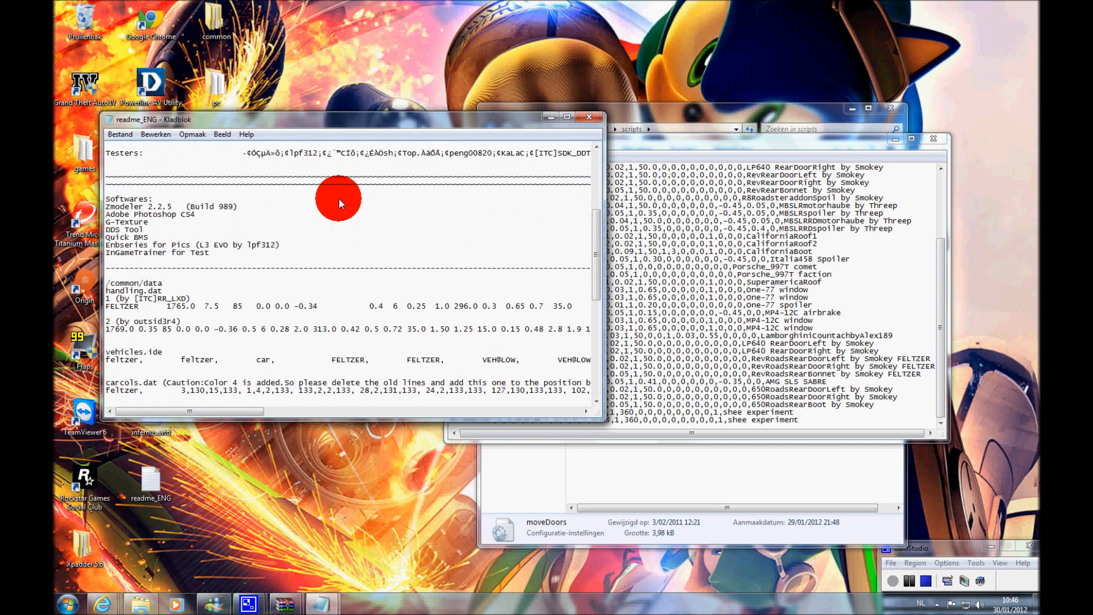
pyautogui.scroll(-3)
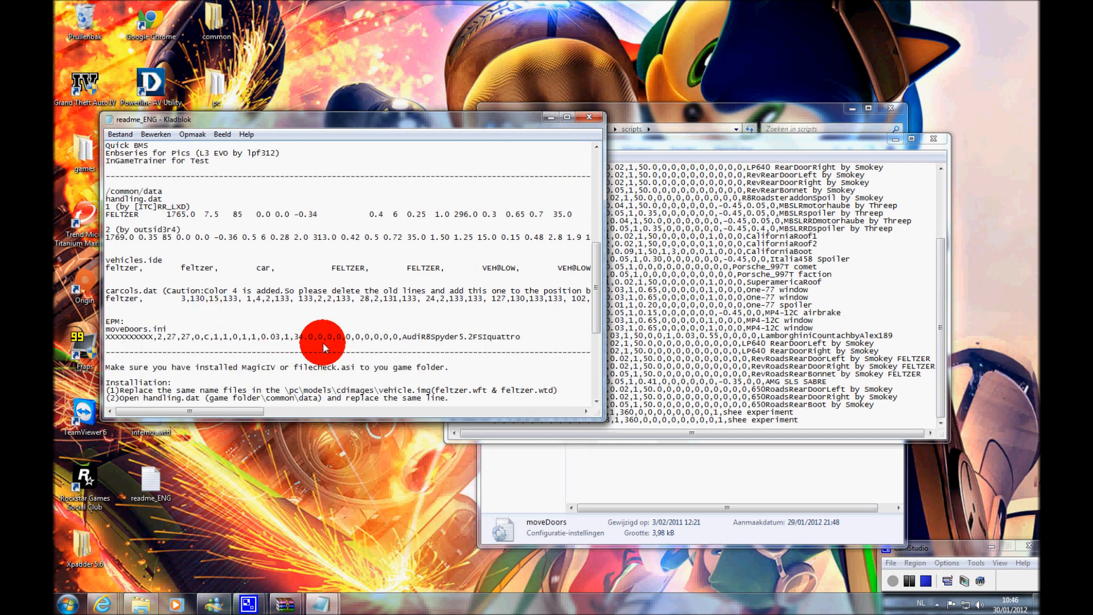
pyautogui.moveTo(355, 337); pyautogui.dragTo(520, 337)
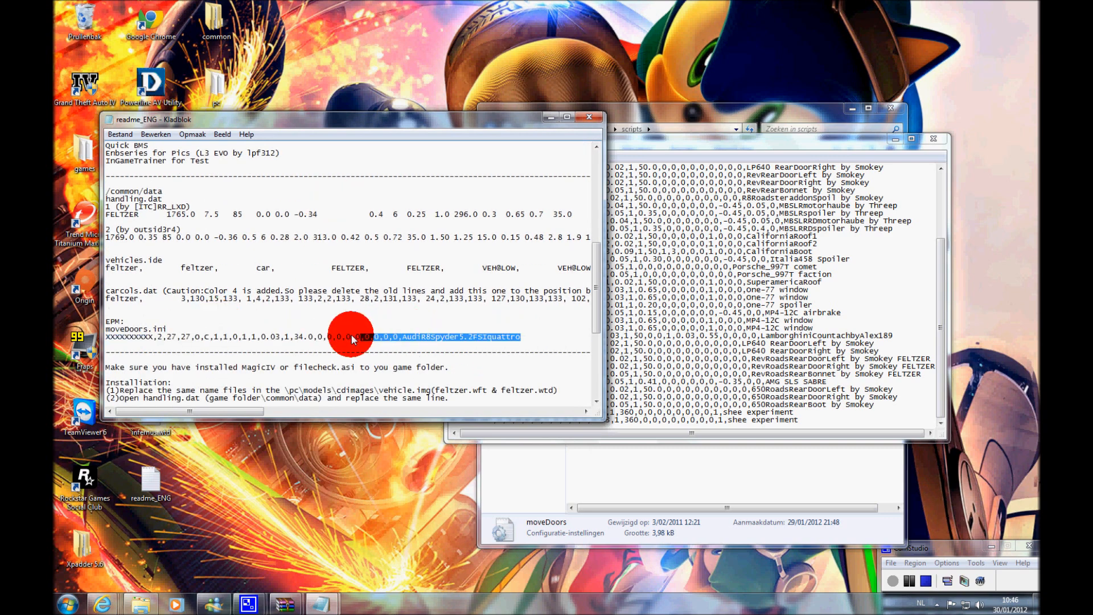
pyautogui.moveTo(352, 338); pyautogui.dragTo(108, 337)
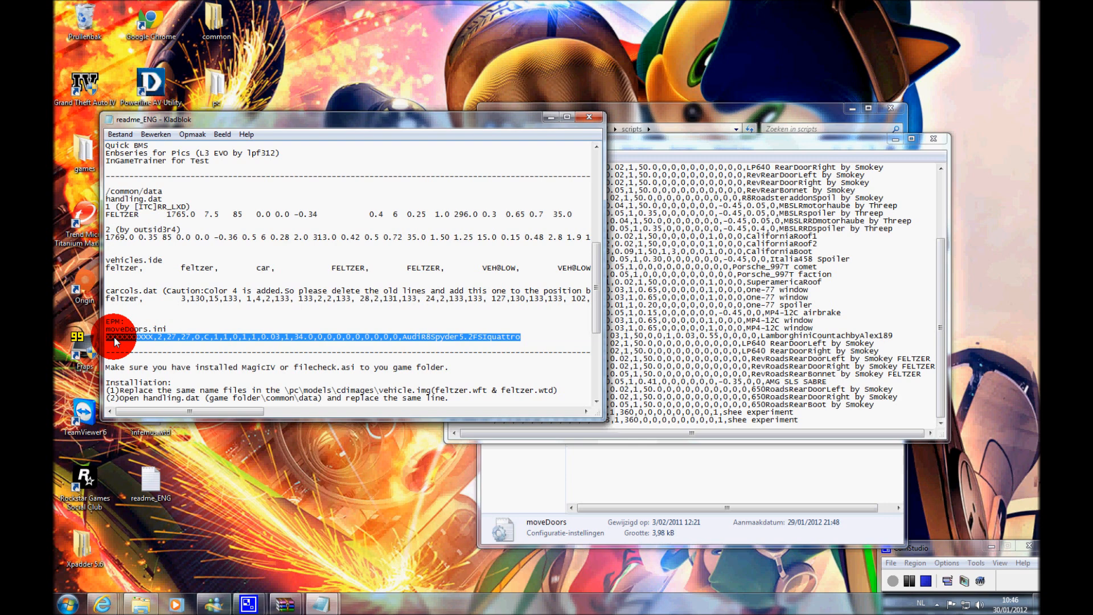
pyautogui.rightClick(116, 341)
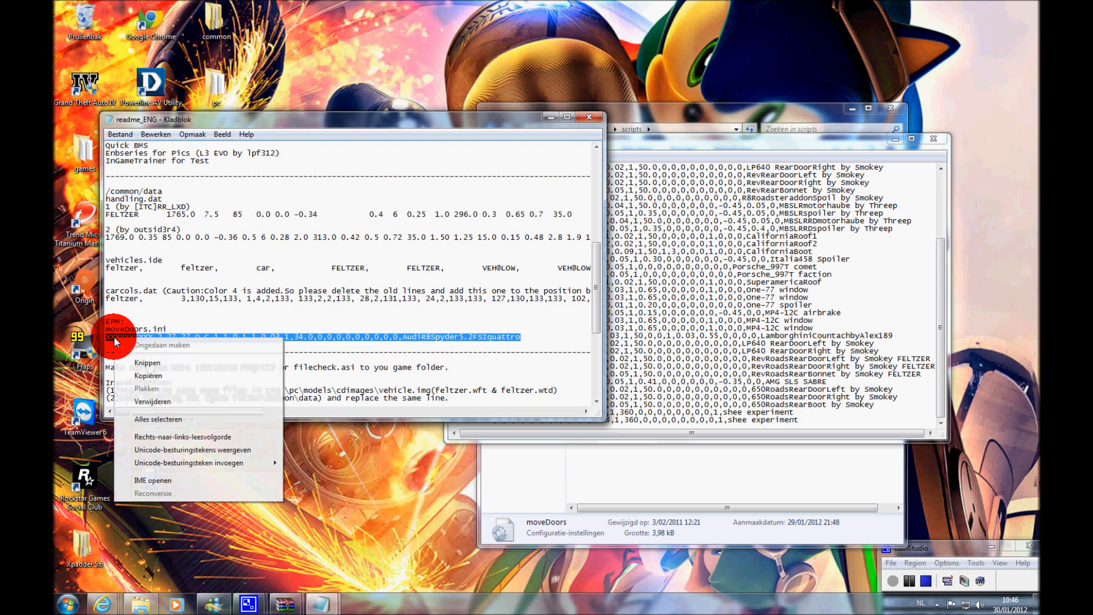
pyautogui.click(148, 375)
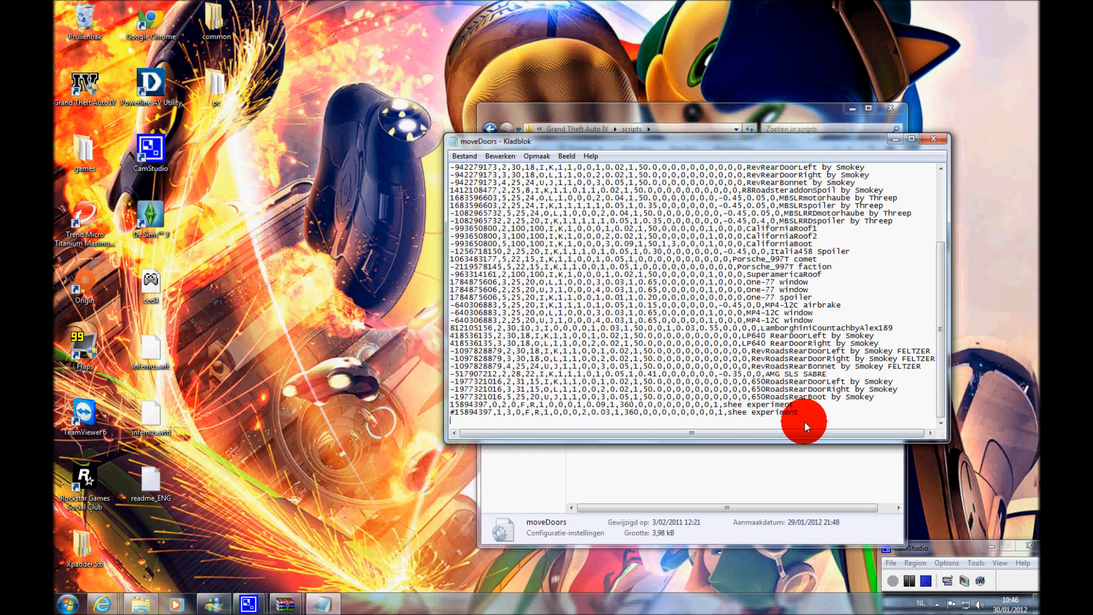
# - Paste the Audi R8 line at the end of moveDoors and save the file via Bestand > Opslaan
pyautogui.rightClick(451, 442)
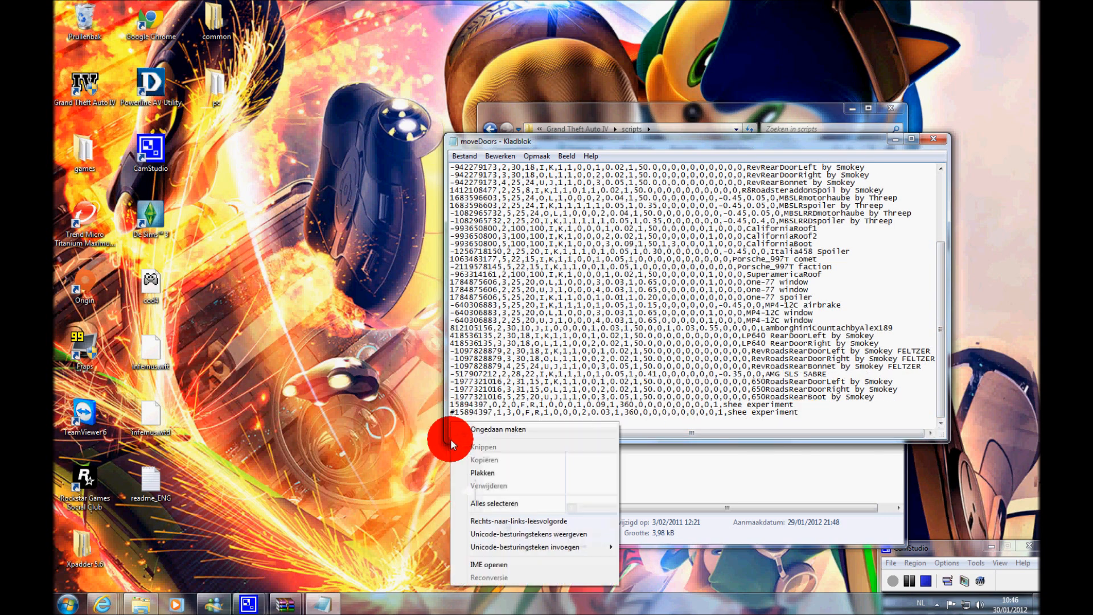
pyautogui.click(483, 473)
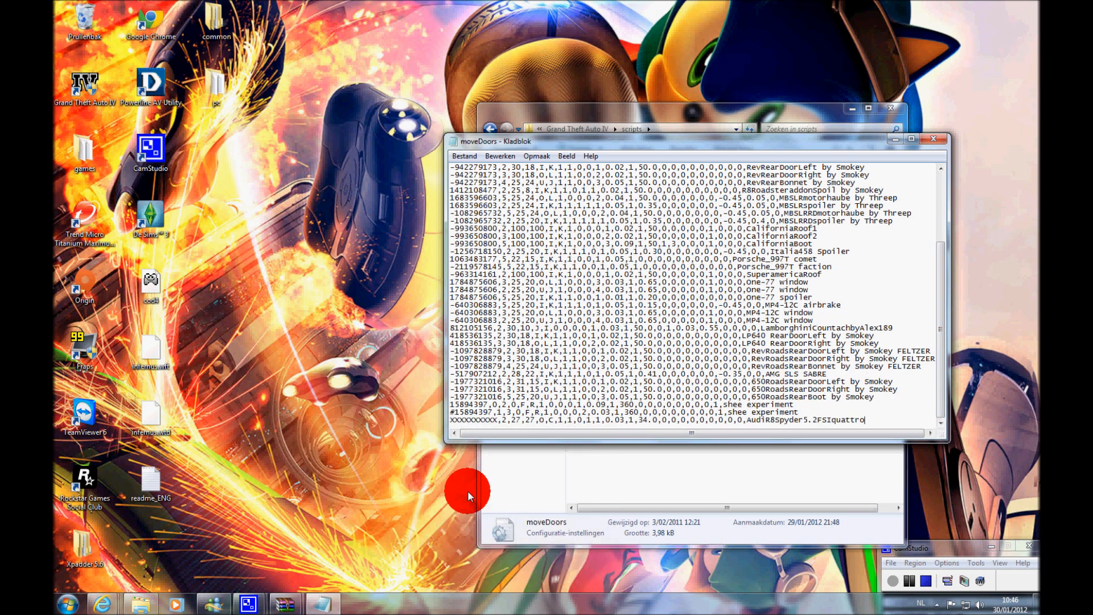
pyautogui.click(463, 156)
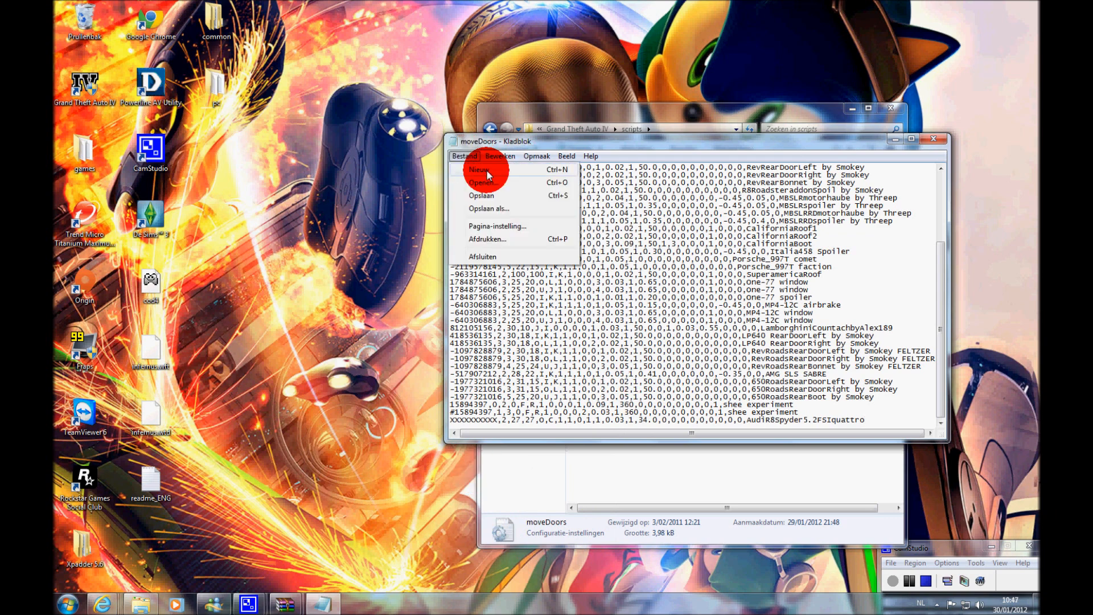
pyautogui.click(481, 194)
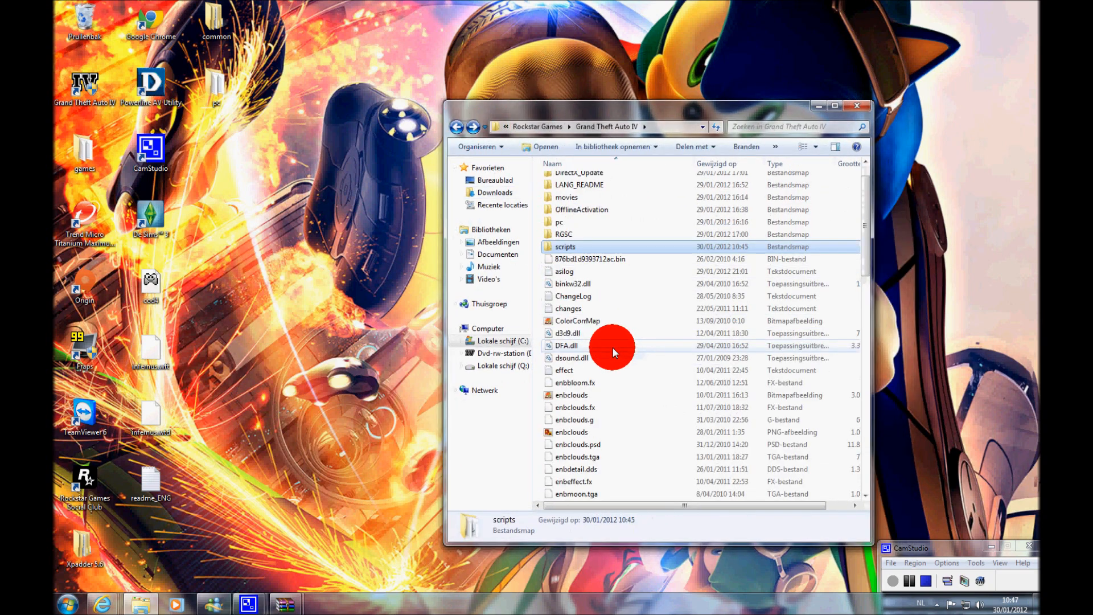
# - Start GTAIV.exe from the Grand Theft Auto IV installation folder
pyautogui.scroll(-3)
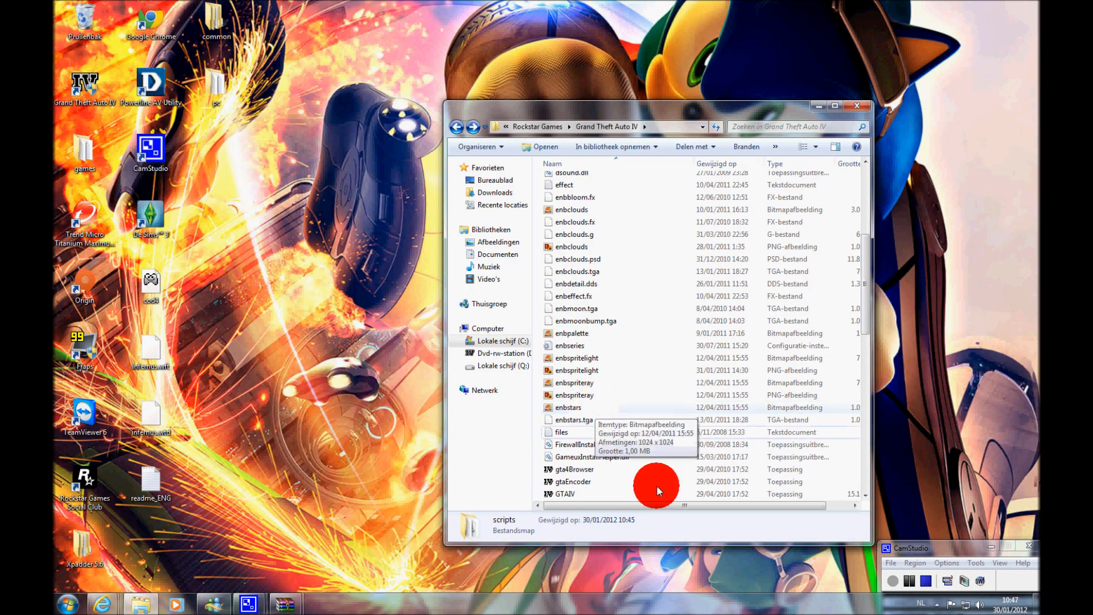
pyautogui.doubleClick(566, 493)
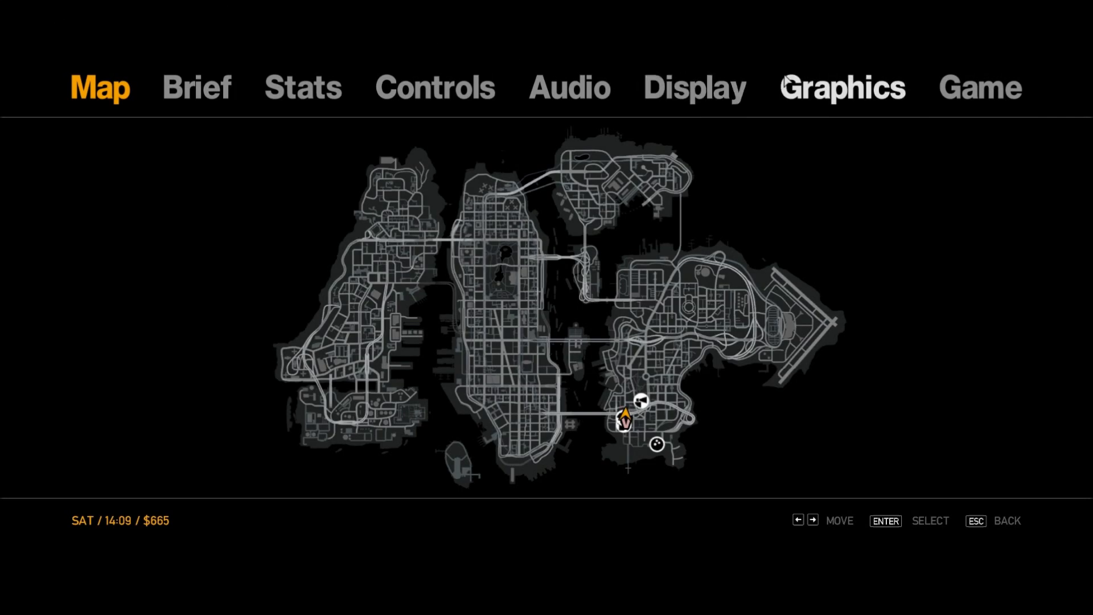
# - Exit Grand Theft Auto IV from the pause menu back to the Windows desktop
pyautogui.click(979, 88)
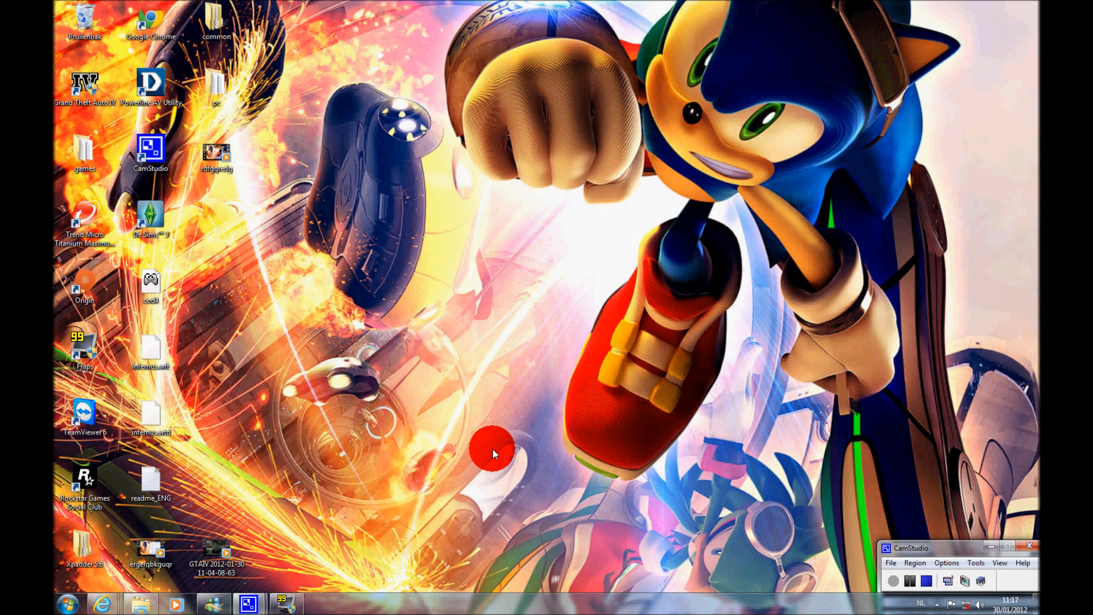
pyautogui.moveTo(223, 522)
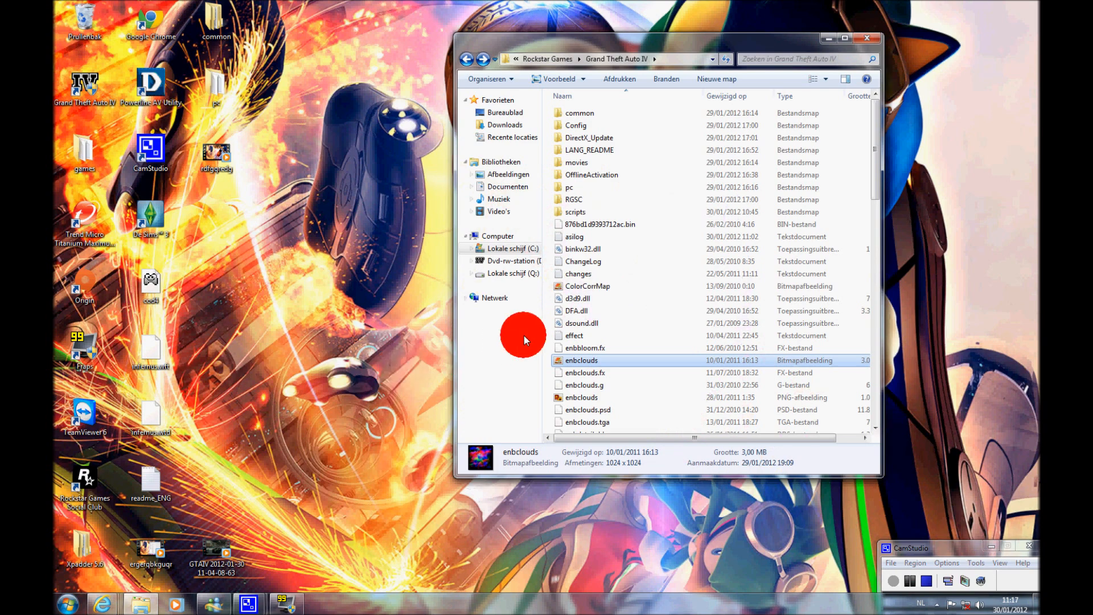
# - Replace XXXXXXXXXX in the Audi R8 moveDoors line with hash 418536135 and save
pyautogui.doubleClick(576, 212)
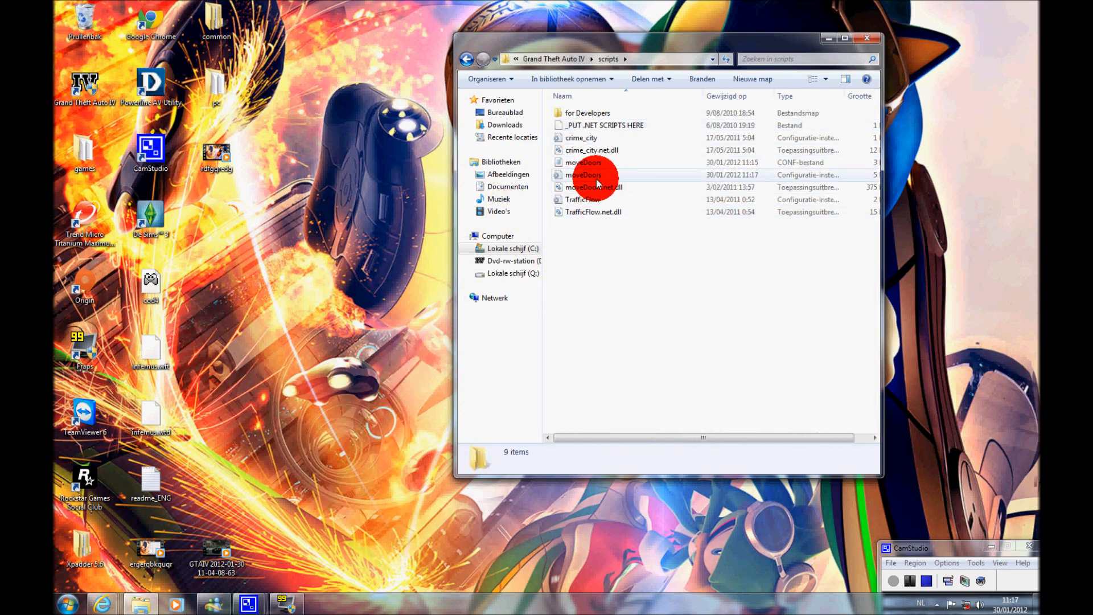
pyautogui.doubleClick(583, 174)
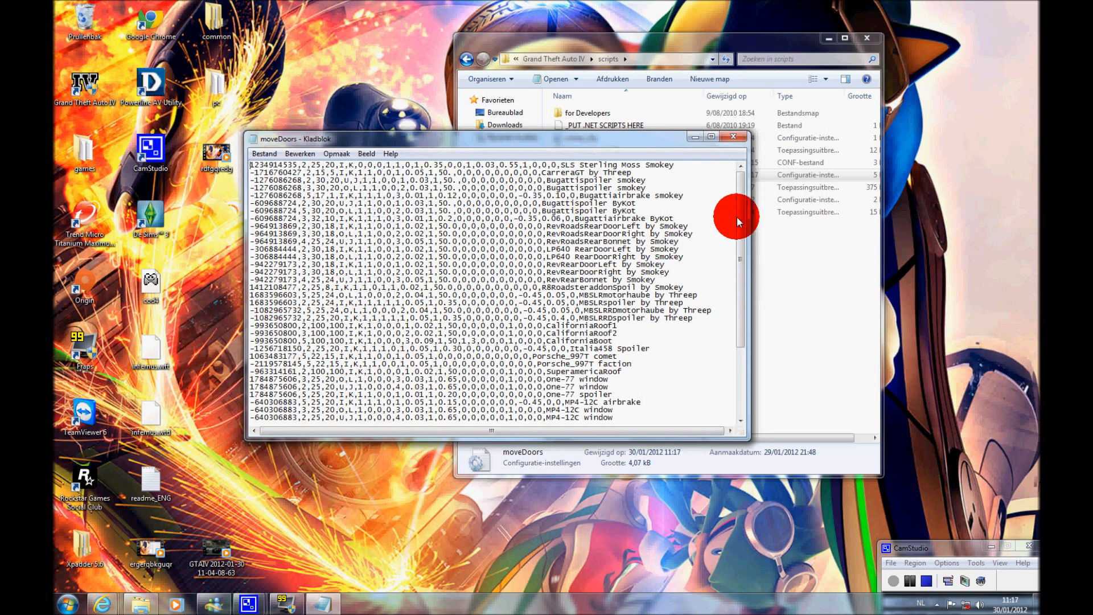
pyautogui.scroll(-3)
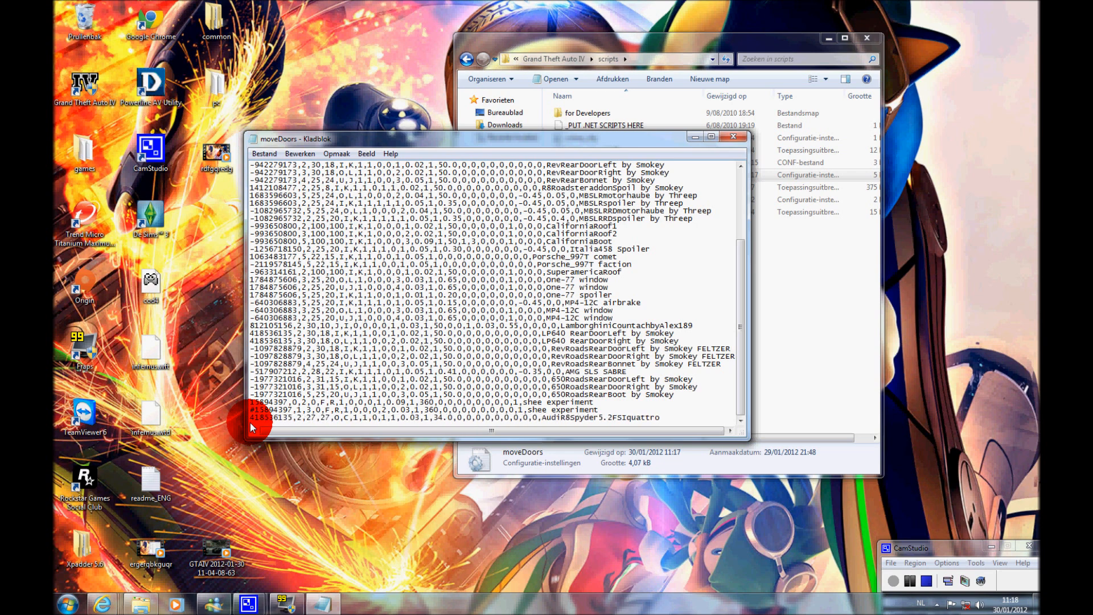
pyautogui.click(265, 154)
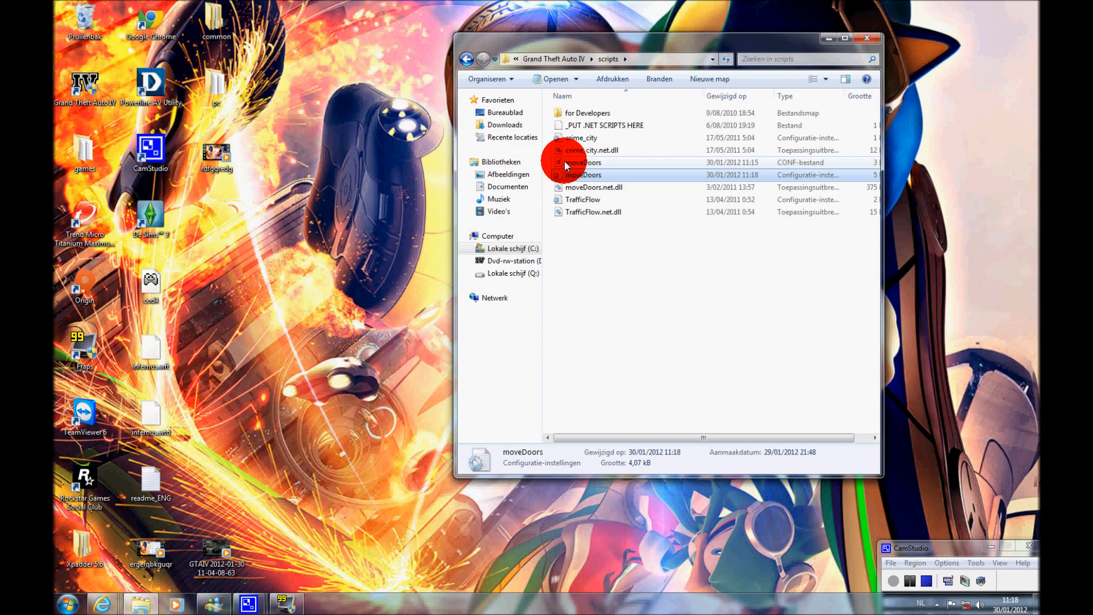
# - Review the moveDoors CONF key list with the hash and auto/manual switch keys
pyautogui.doubleClick(582, 163)
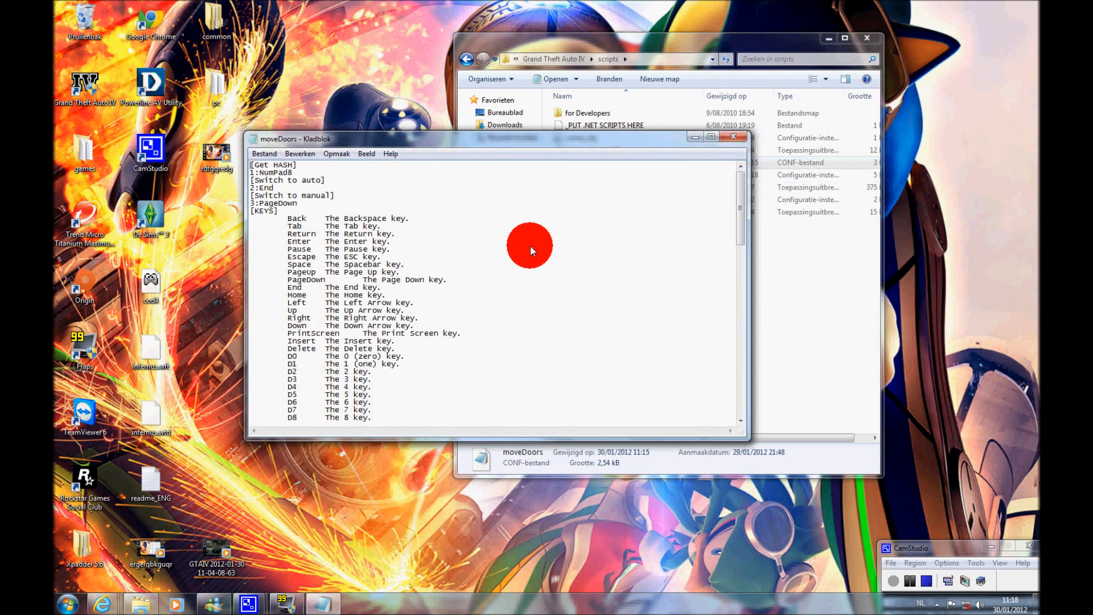
pyautogui.scroll(-3)
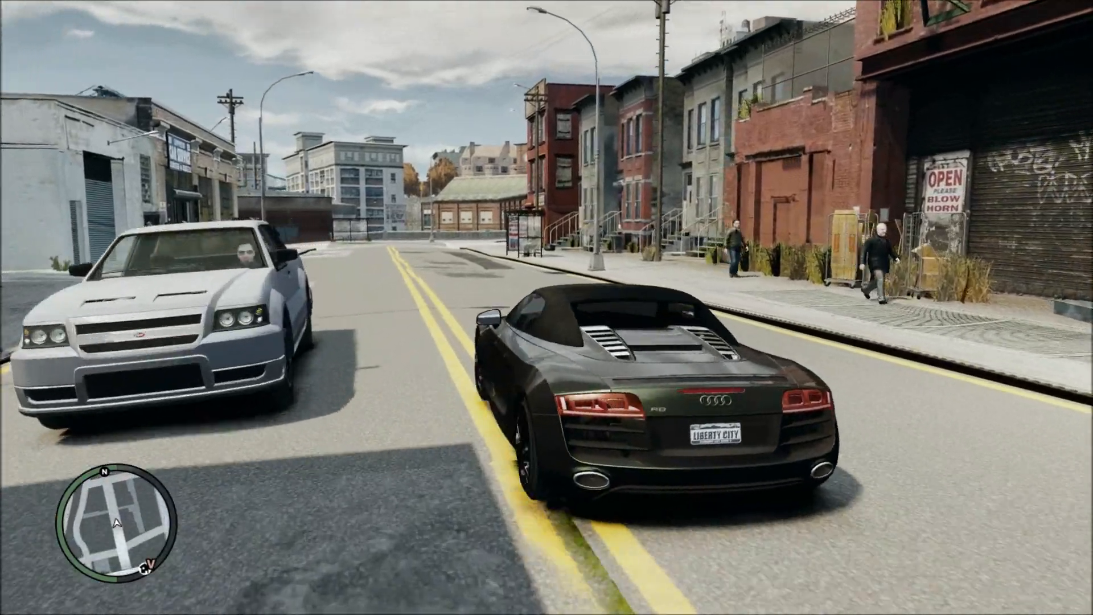
# - Drive the Audi R8 Spyder, then bring up CarSpawn Menu 4 and move down the list
pyautogui.press('w')
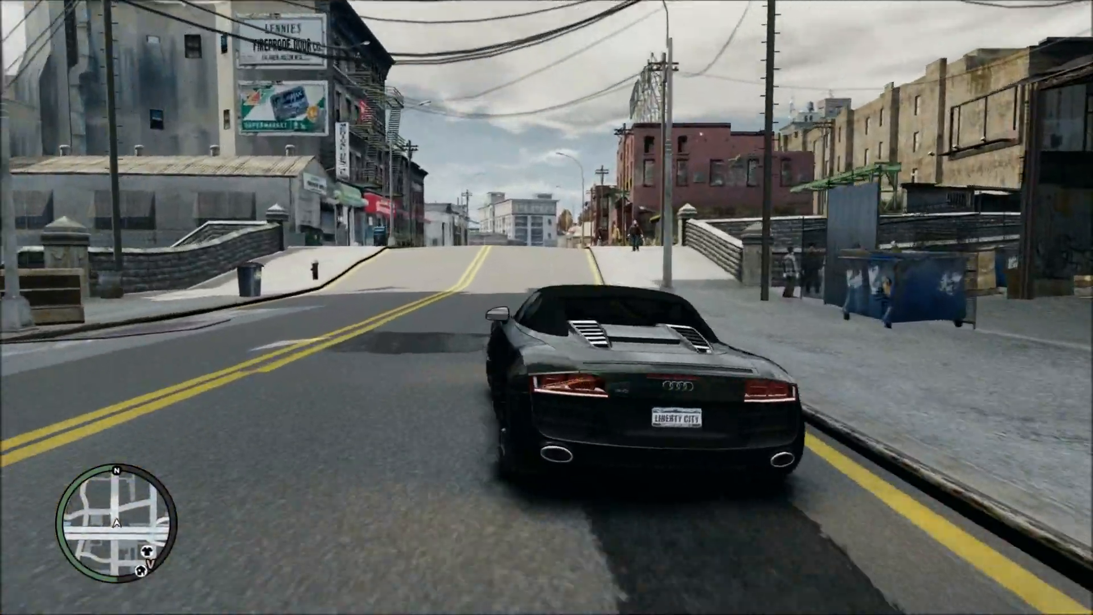
pyautogui.press('w')
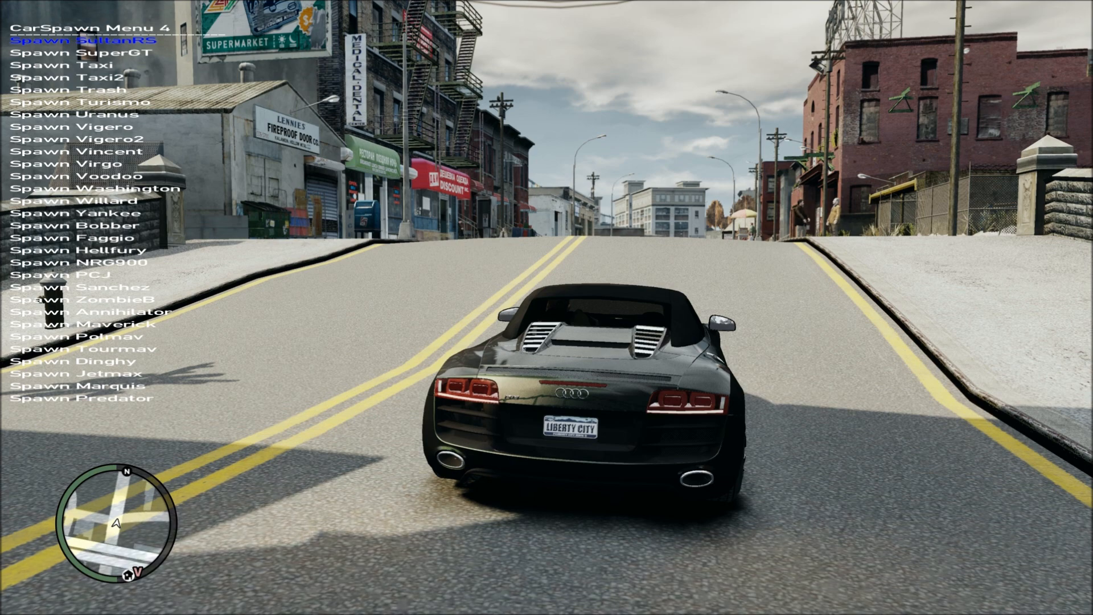
pyautogui.press('Down')
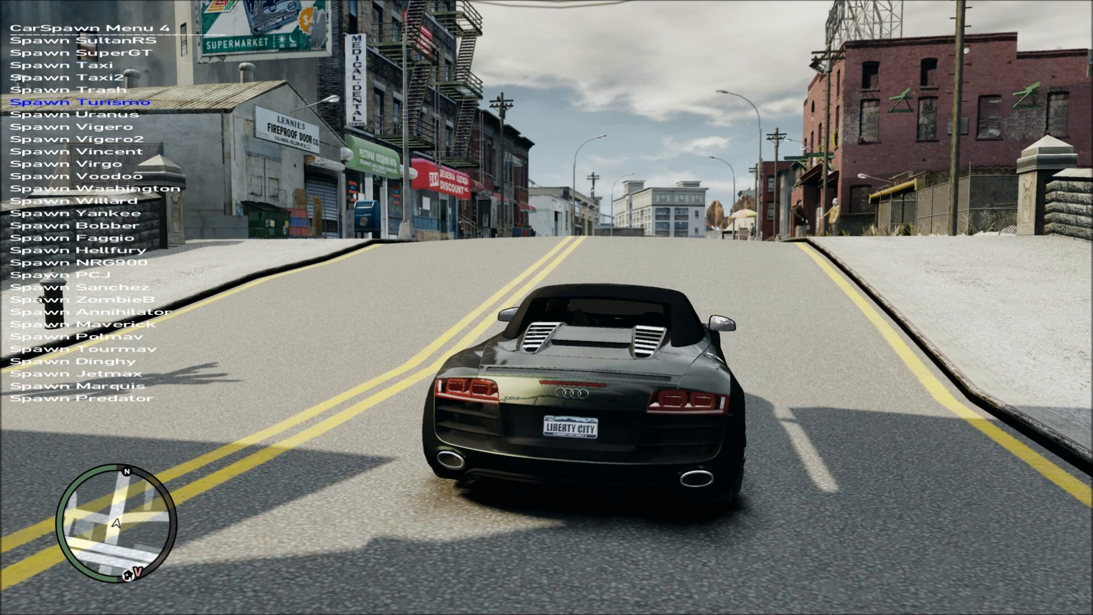